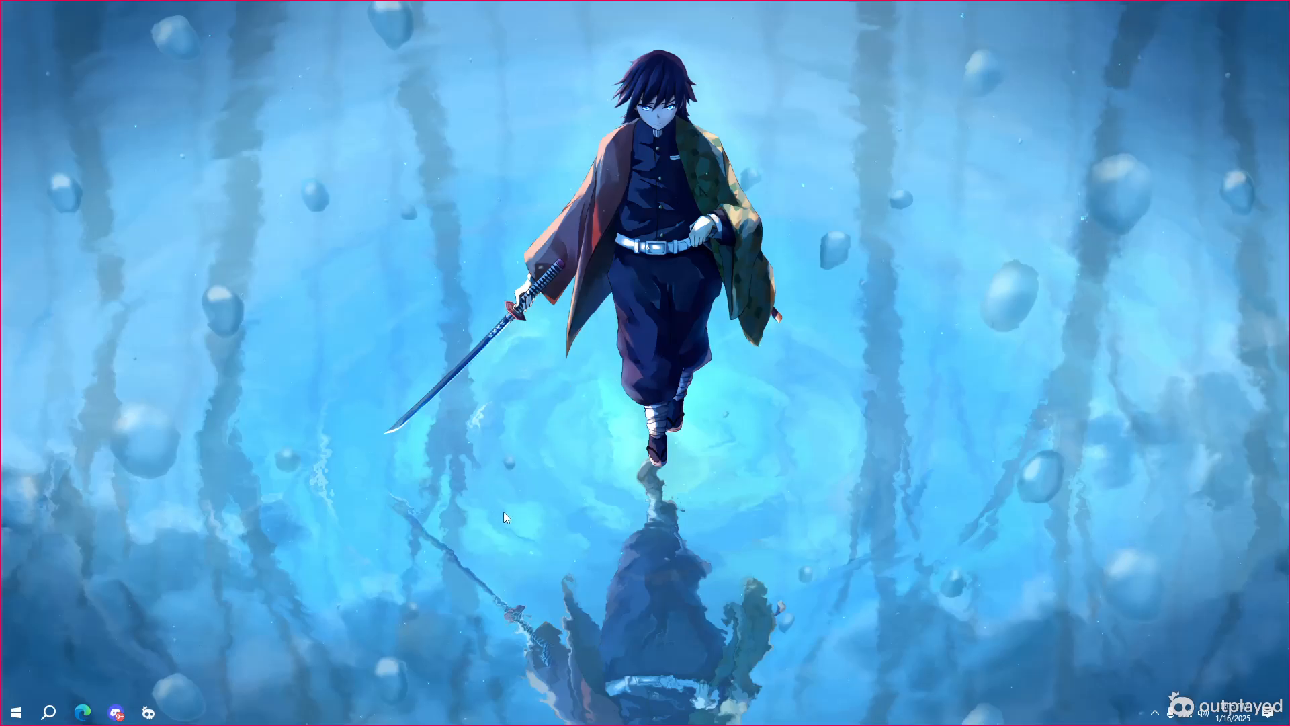
- Launch Microsoft Edge from the taskbar to reach the Keyran homepage
{"action": "left_click", "coordinate": [84, 711]}
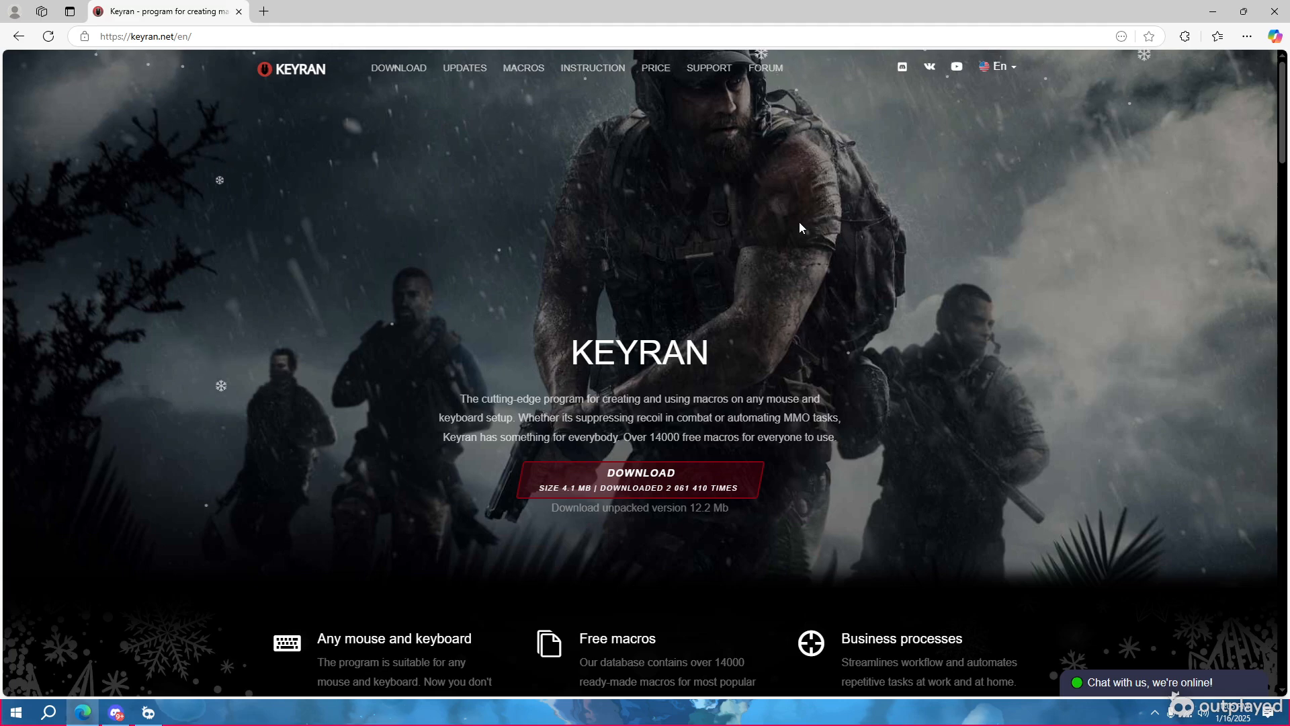
{"action": "mouse_move", "coordinate": [252, 113]}
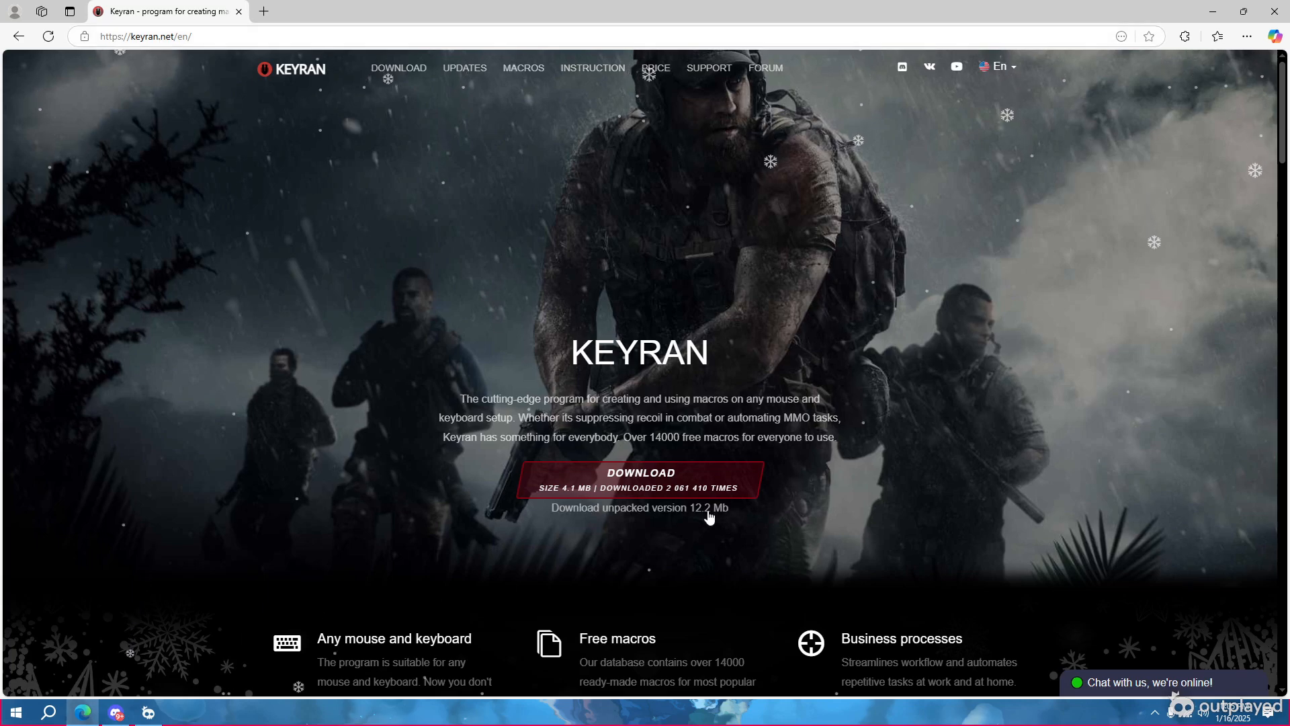
{"action": "mouse_move", "coordinate": [545, 358]}
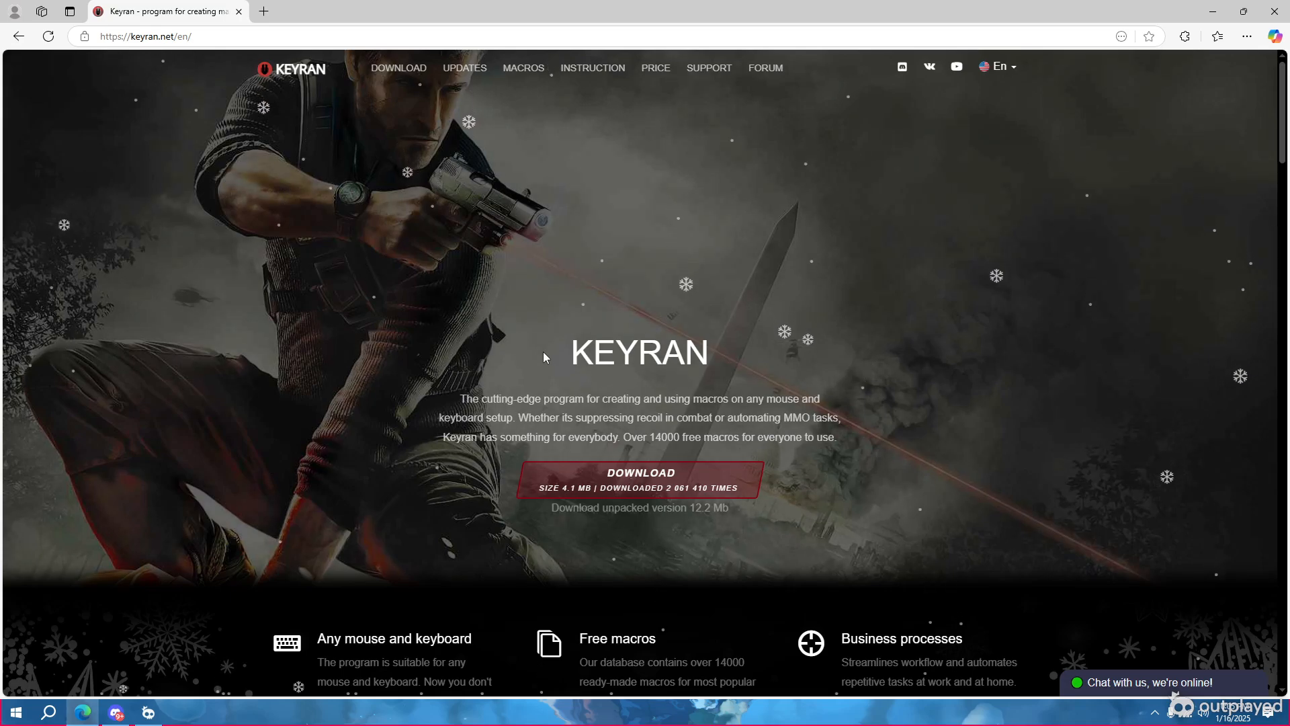
{"action": "mouse_move", "coordinate": [660, 479]}
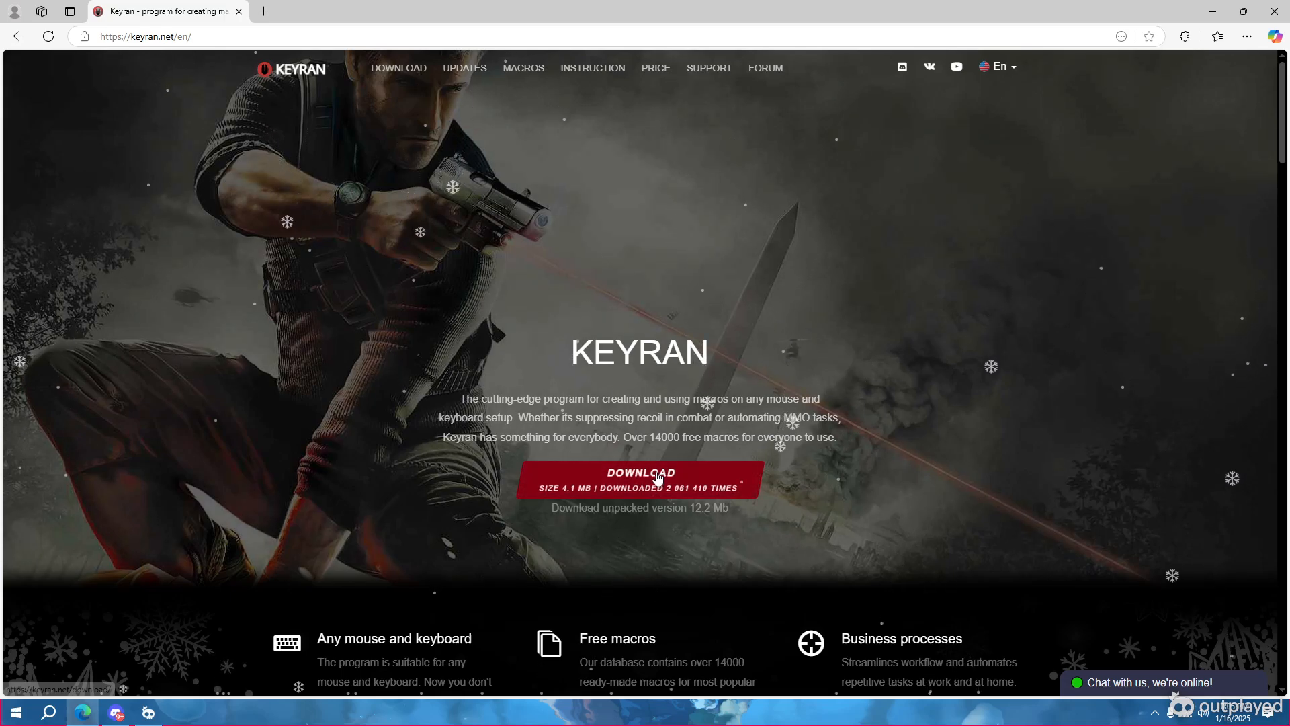
- Download the Keyran installer Install (4).exe from keyran.net
{"action": "left_click", "coordinate": [641, 479]}
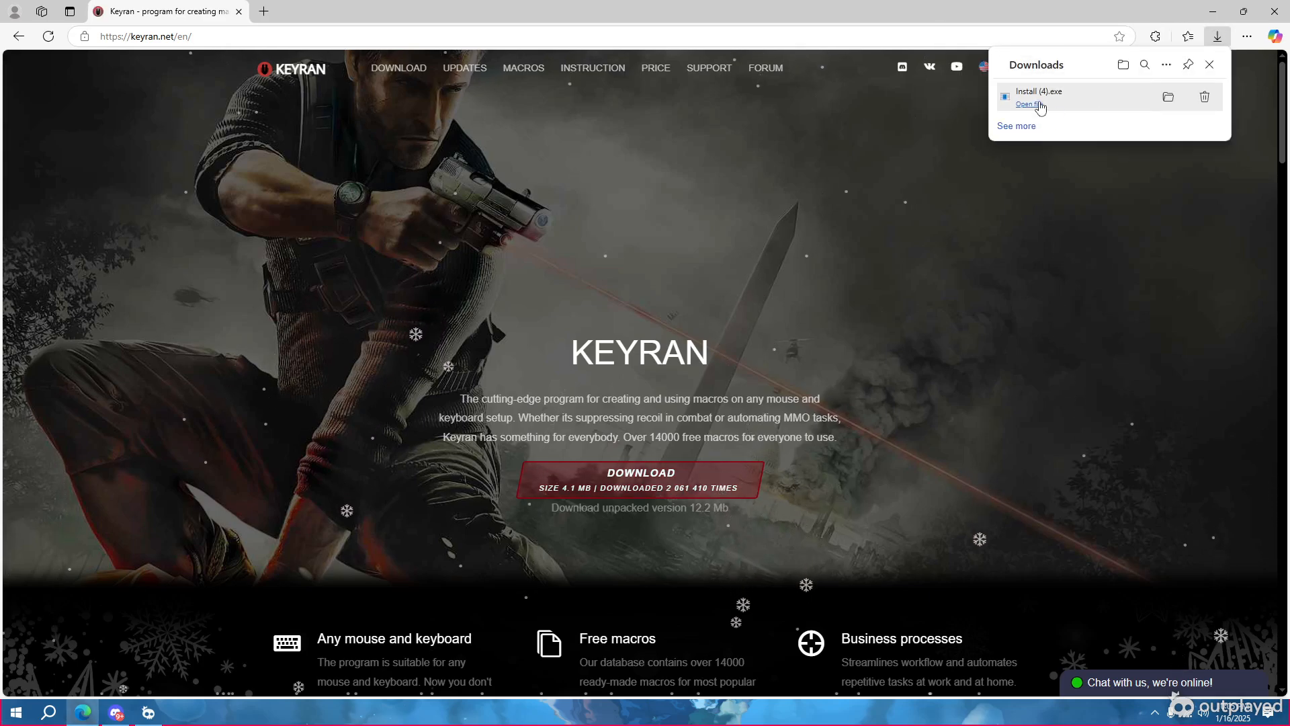
- Open Install (4).exe from Downloads and allow it past the Security Warning
{"action": "left_click", "coordinate": [1029, 104]}
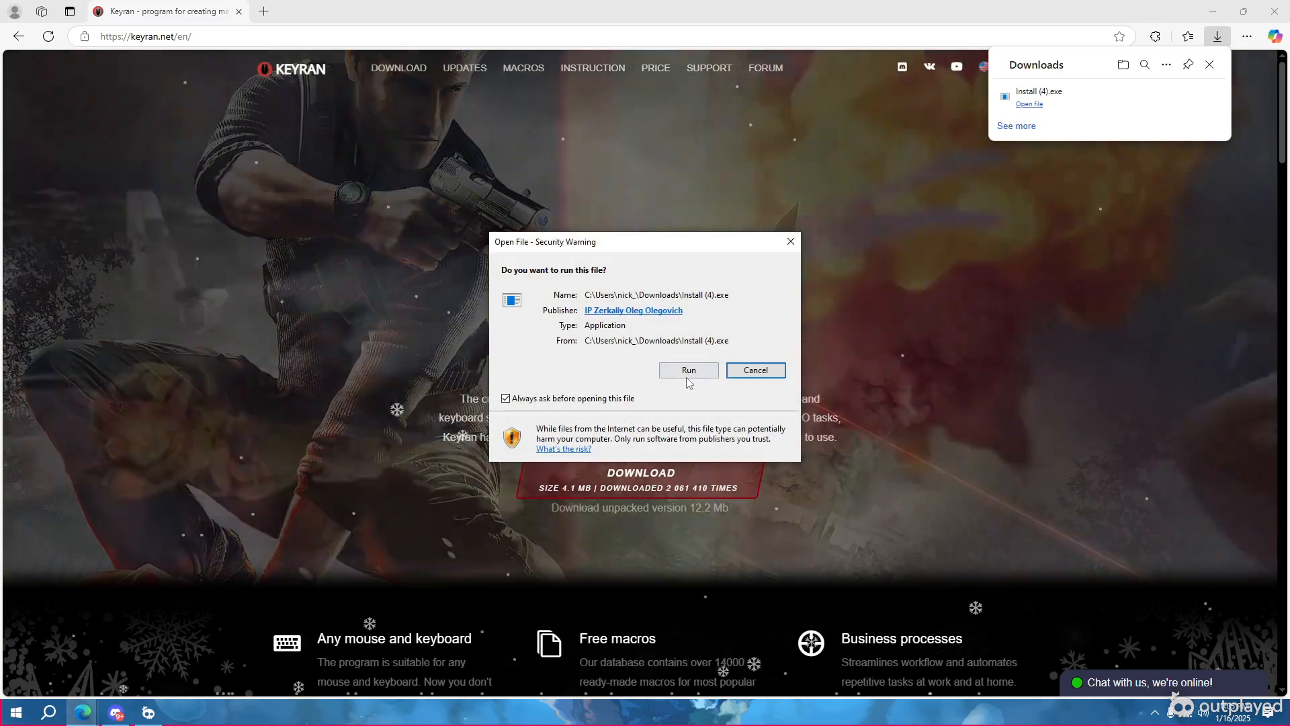
{"action": "left_click", "coordinate": [688, 370]}
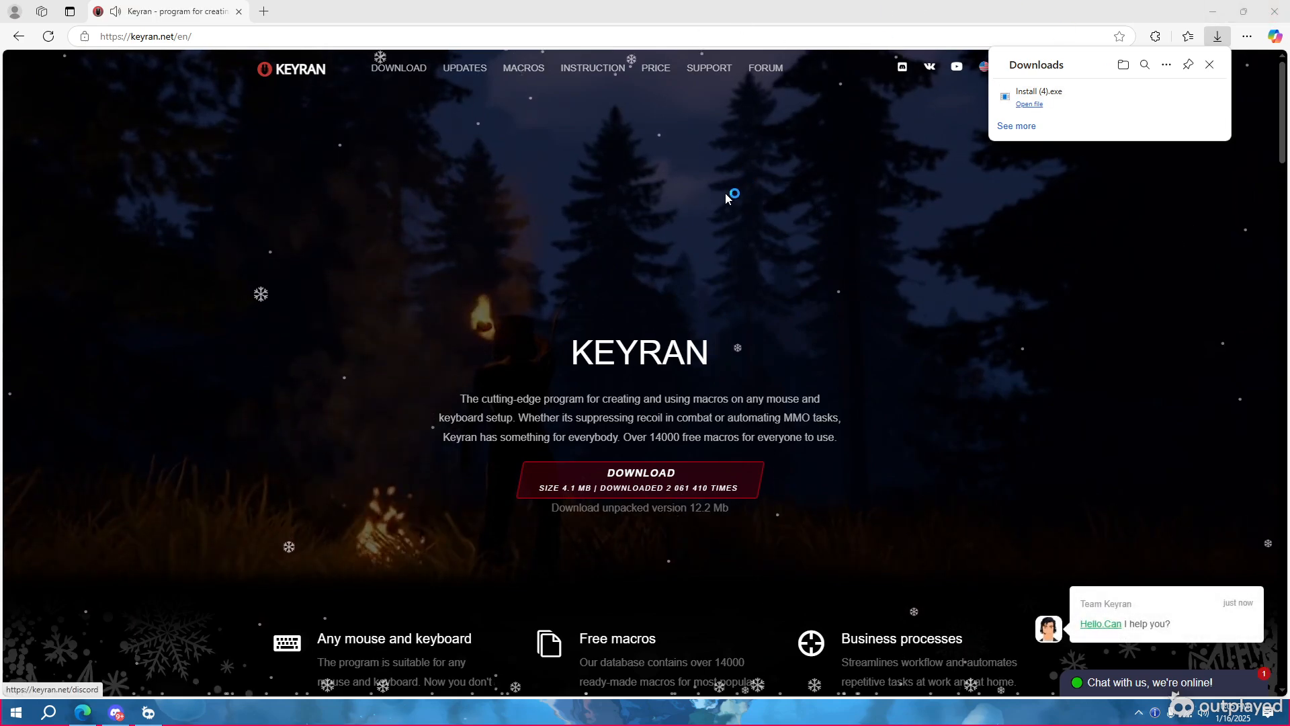
{"action": "mouse_move", "coordinate": [784, 360]}
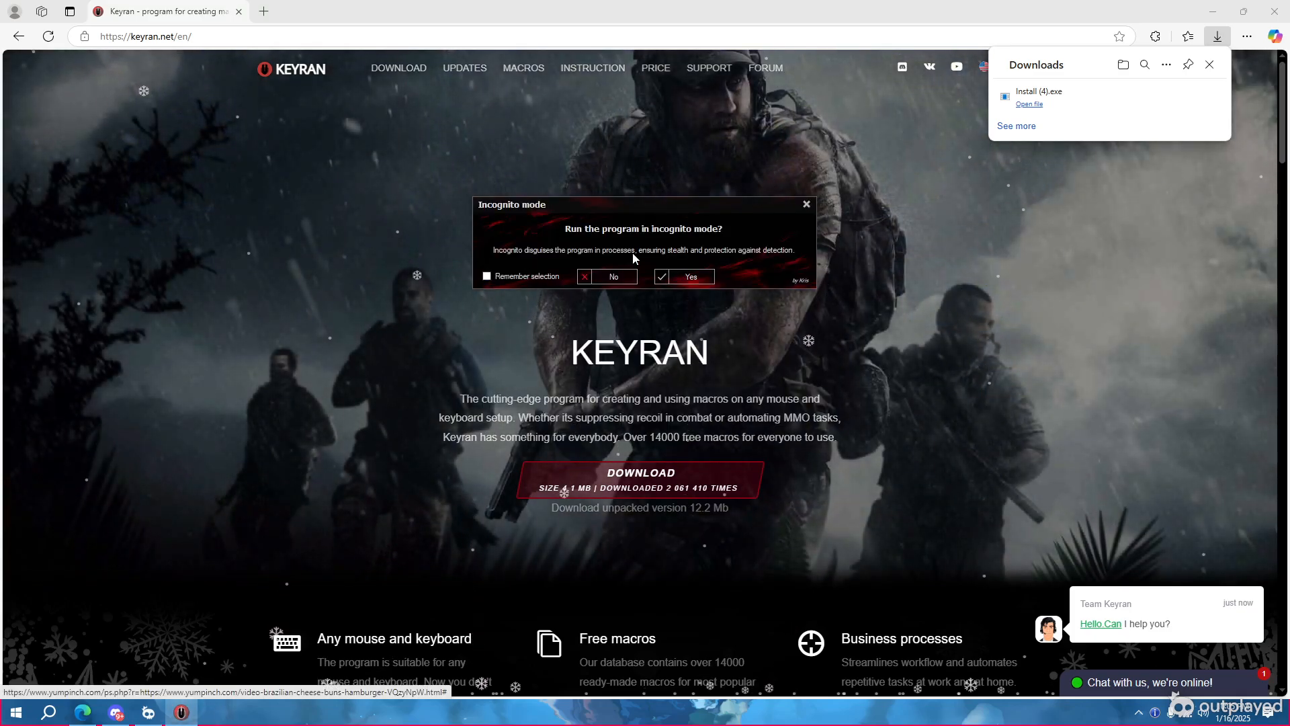
- Run Keyran in incognito mode with the selection remembered, and let its update download
{"action": "left_click", "coordinate": [486, 276]}
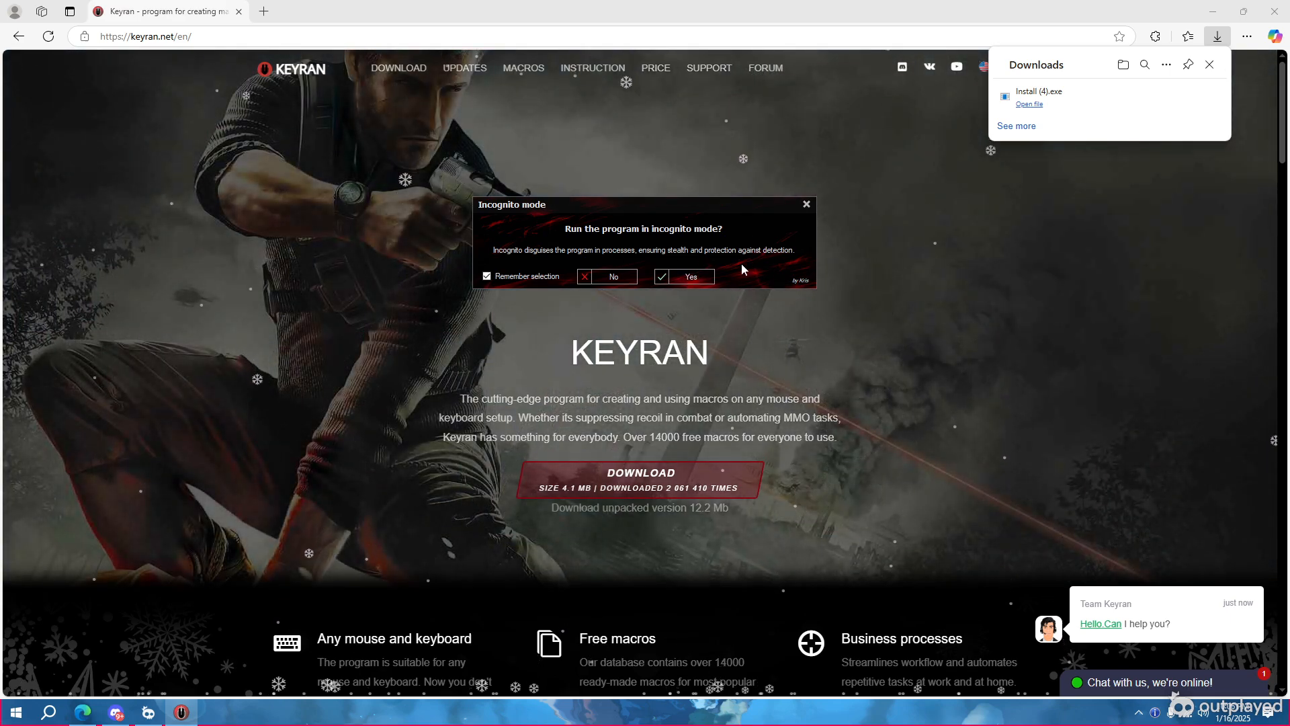
{"action": "left_click", "coordinate": [684, 277]}
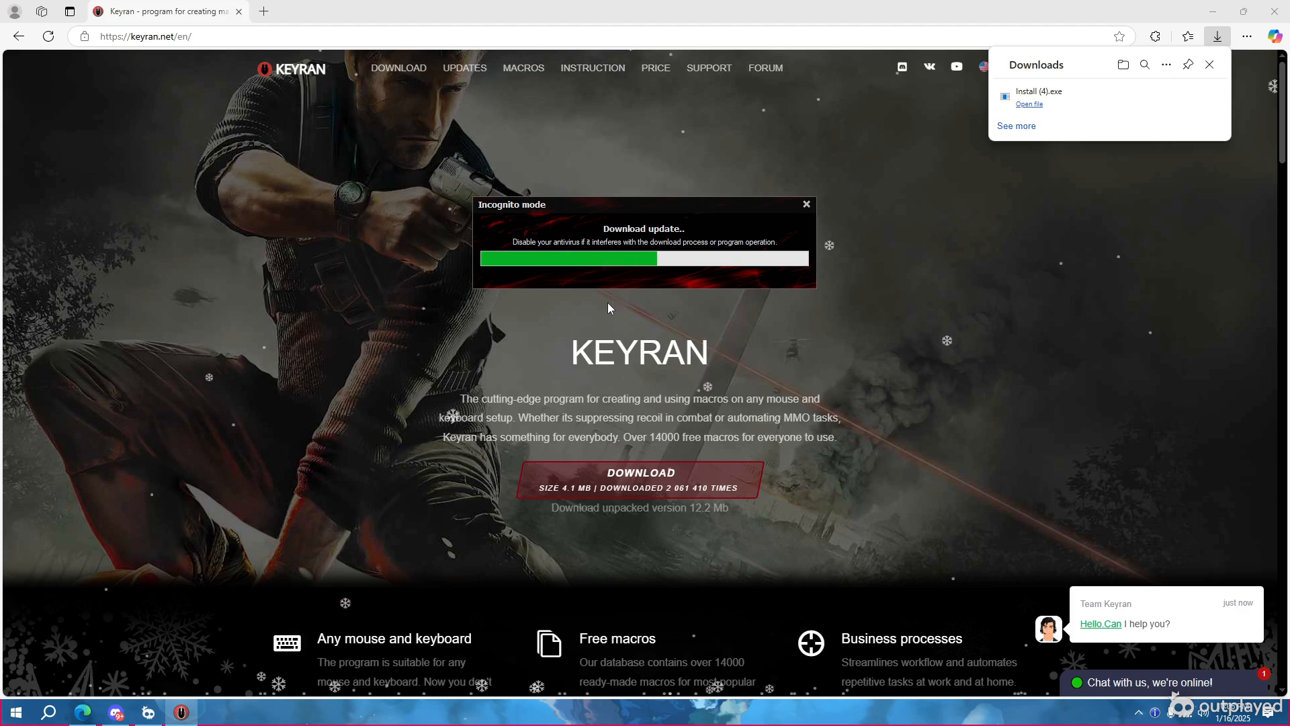
{"action": "left_click", "coordinate": [806, 203]}
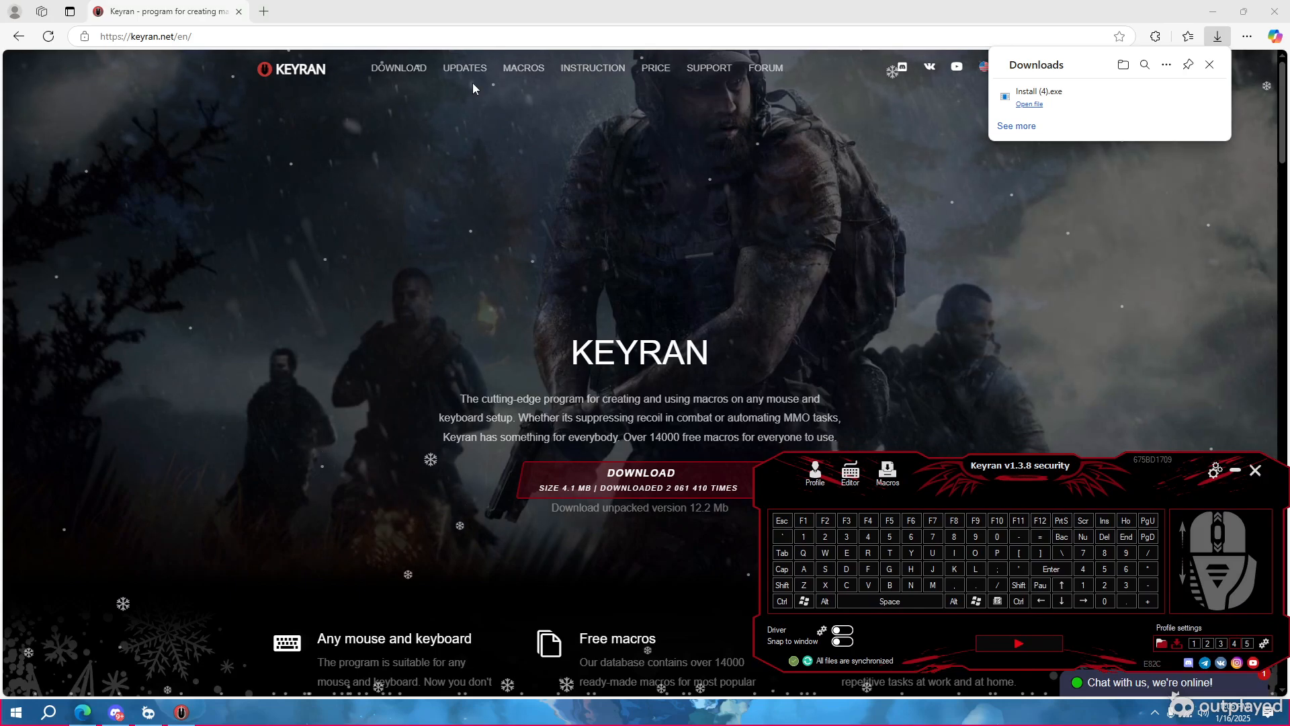
{"action": "mouse_move", "coordinate": [528, 70]}
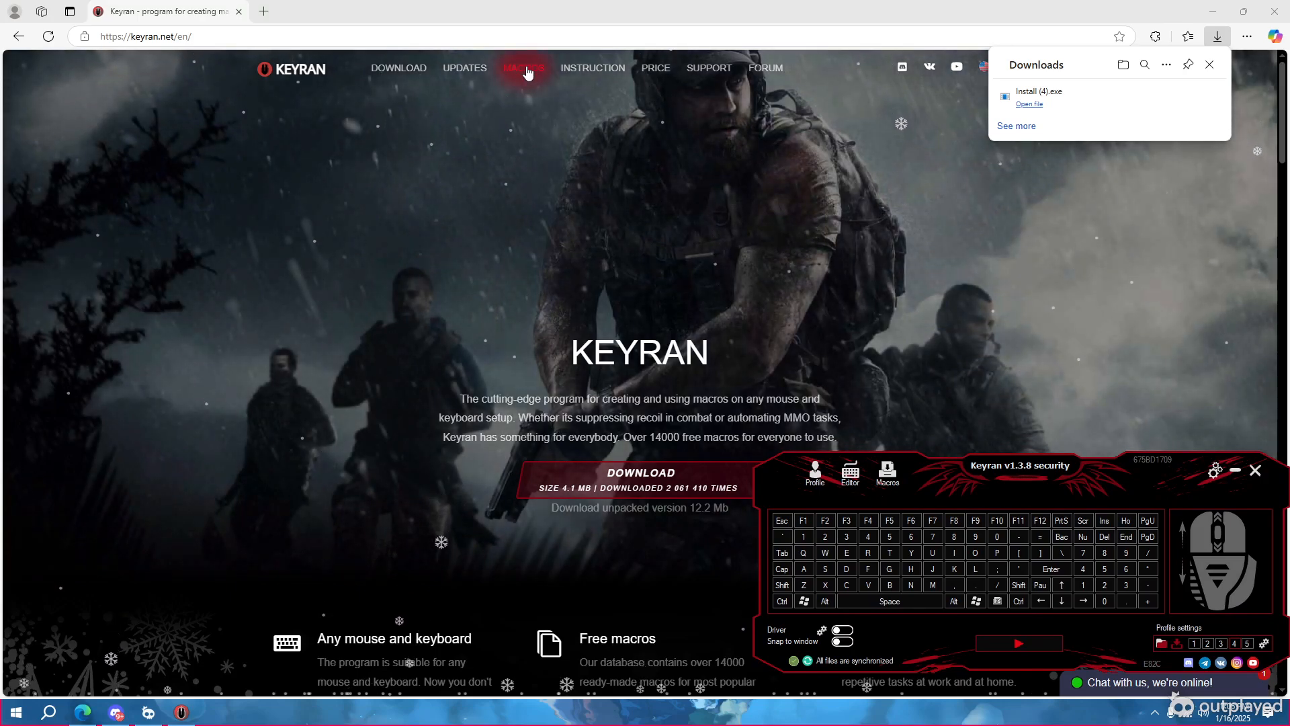
- Browse the MACROS catalogue to Apex Legends and scroll its community macros table
{"action": "left_click", "coordinate": [524, 68]}
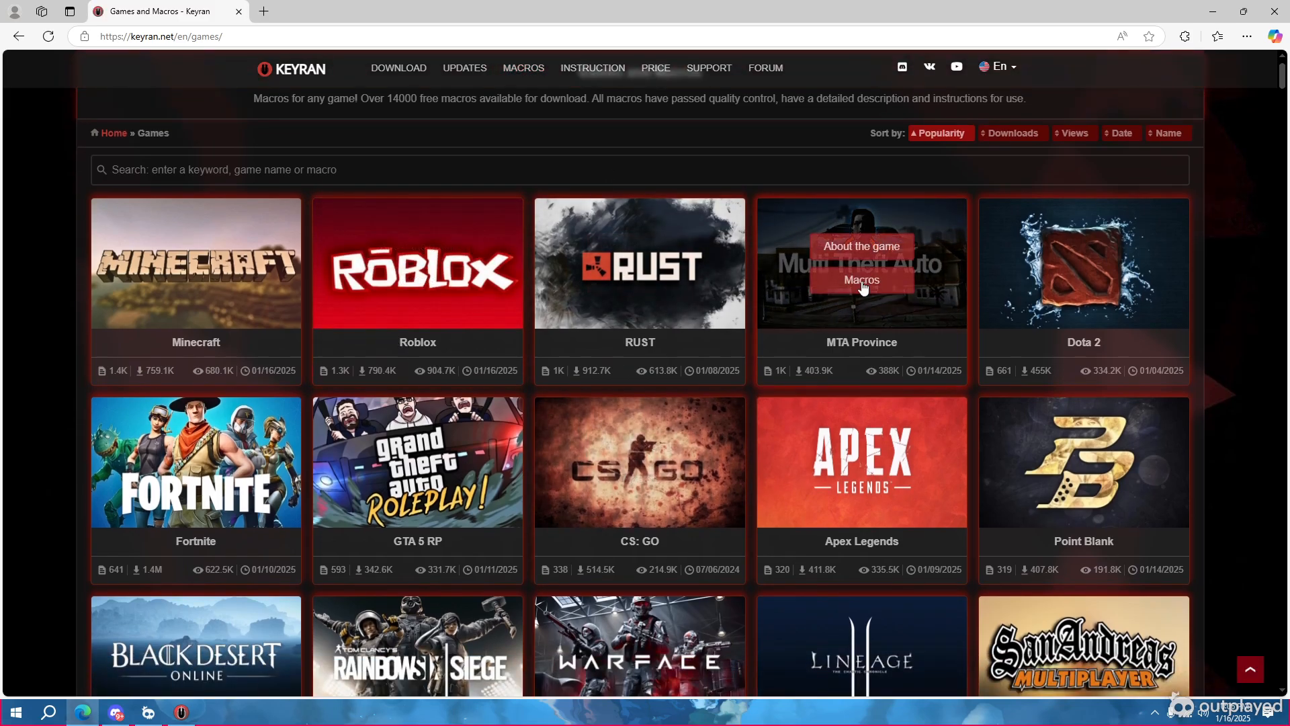
{"action": "scroll", "scroll_direction": "down", "scroll_amount": 3}
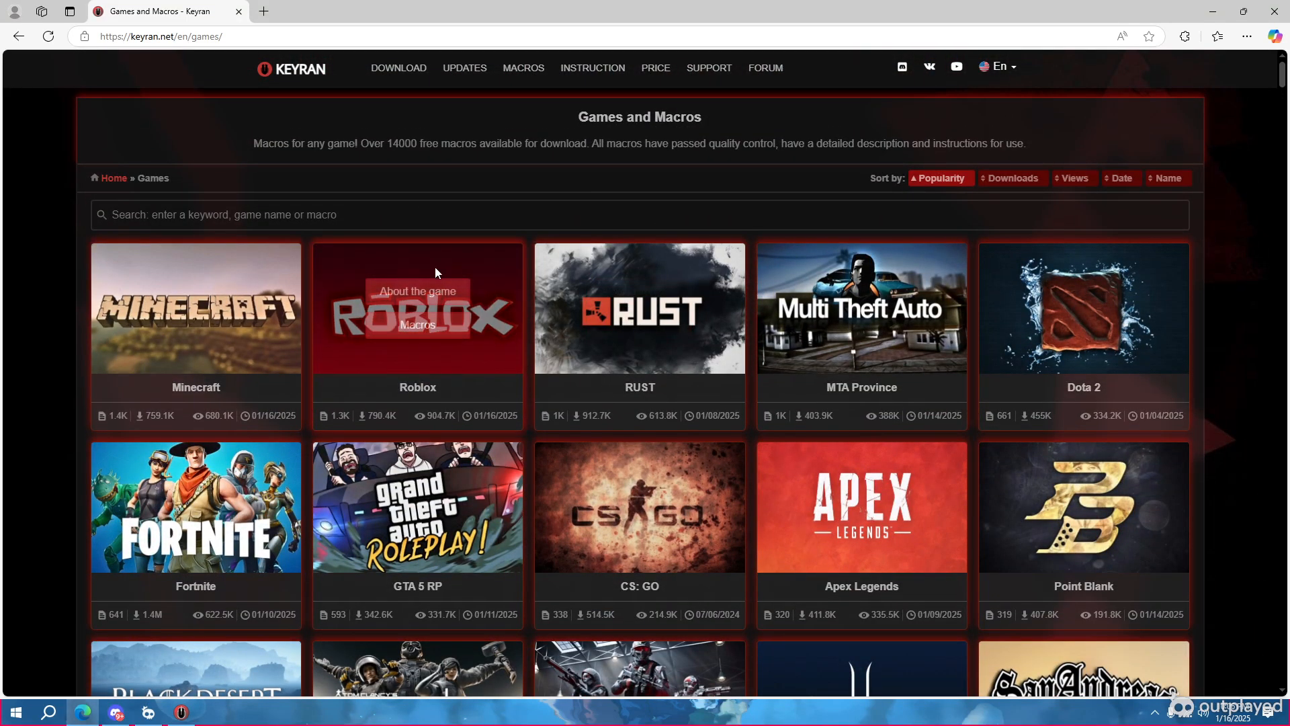
{"action": "scroll", "scroll_direction": "down", "scroll_amount": 3}
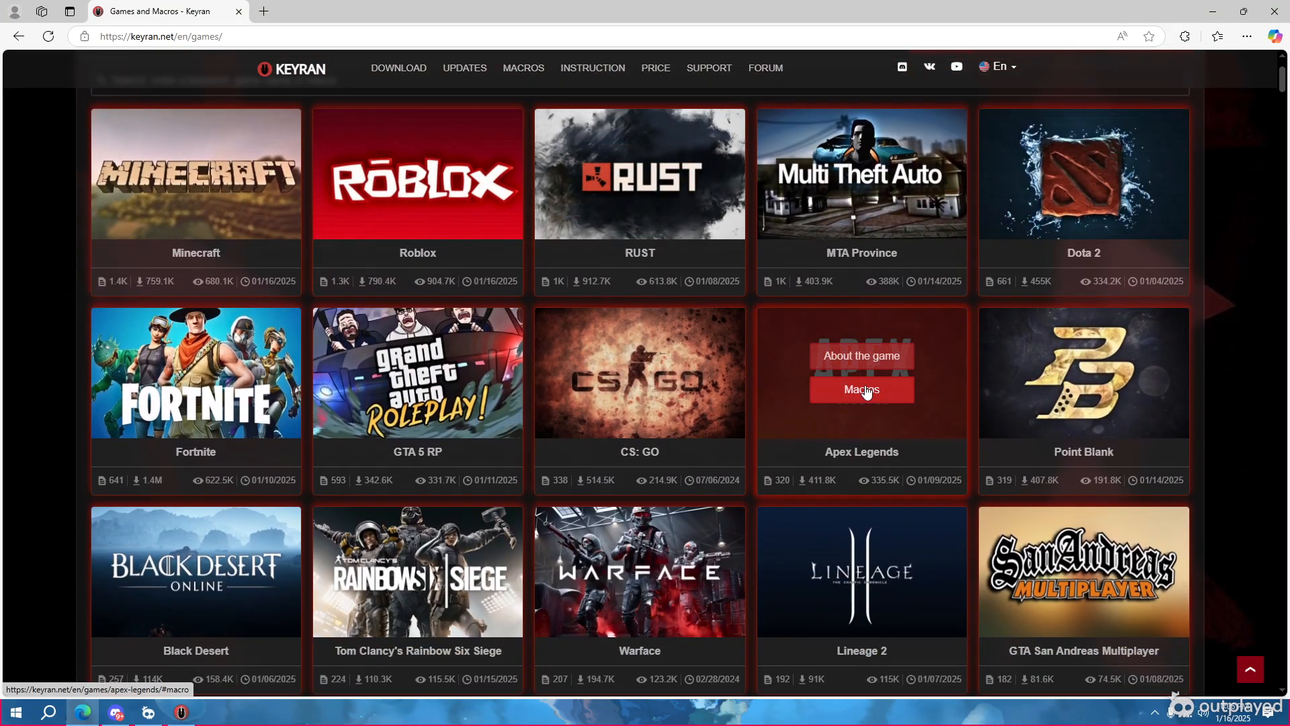
{"action": "left_click", "coordinate": [861, 389]}
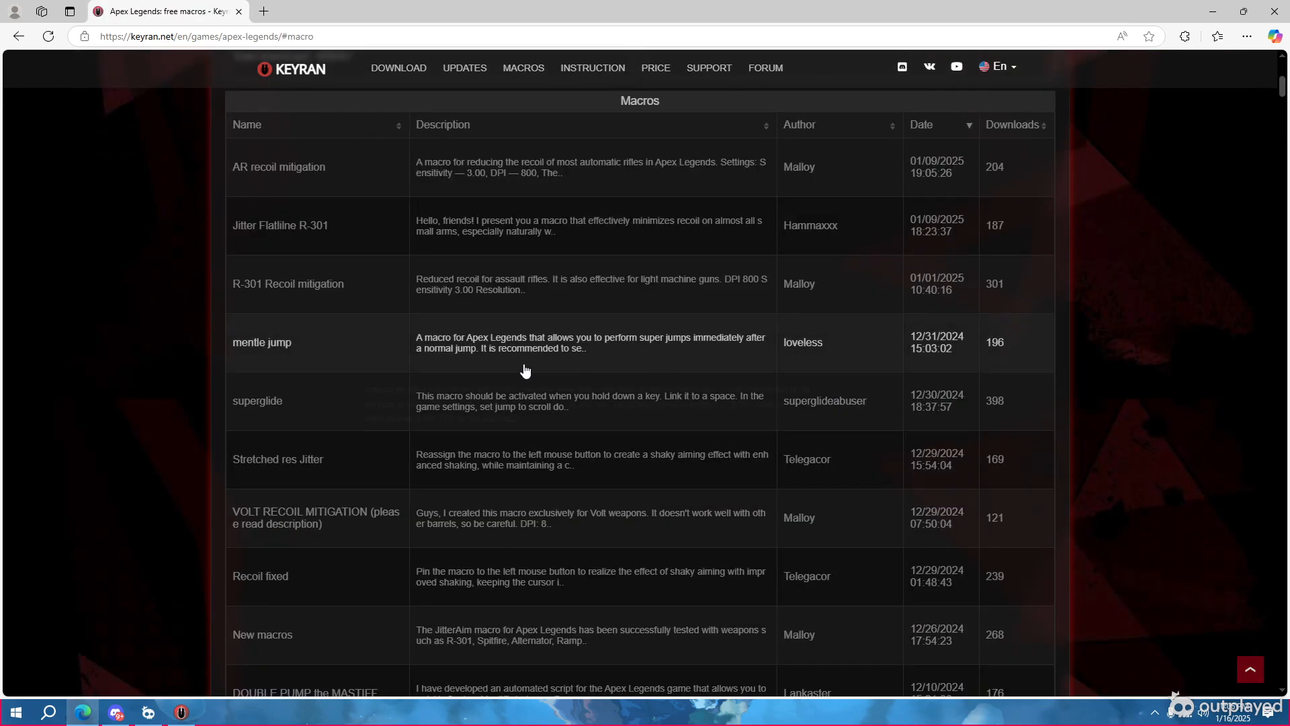
{"action": "scroll", "scroll_direction": "down", "scroll_amount": 3}
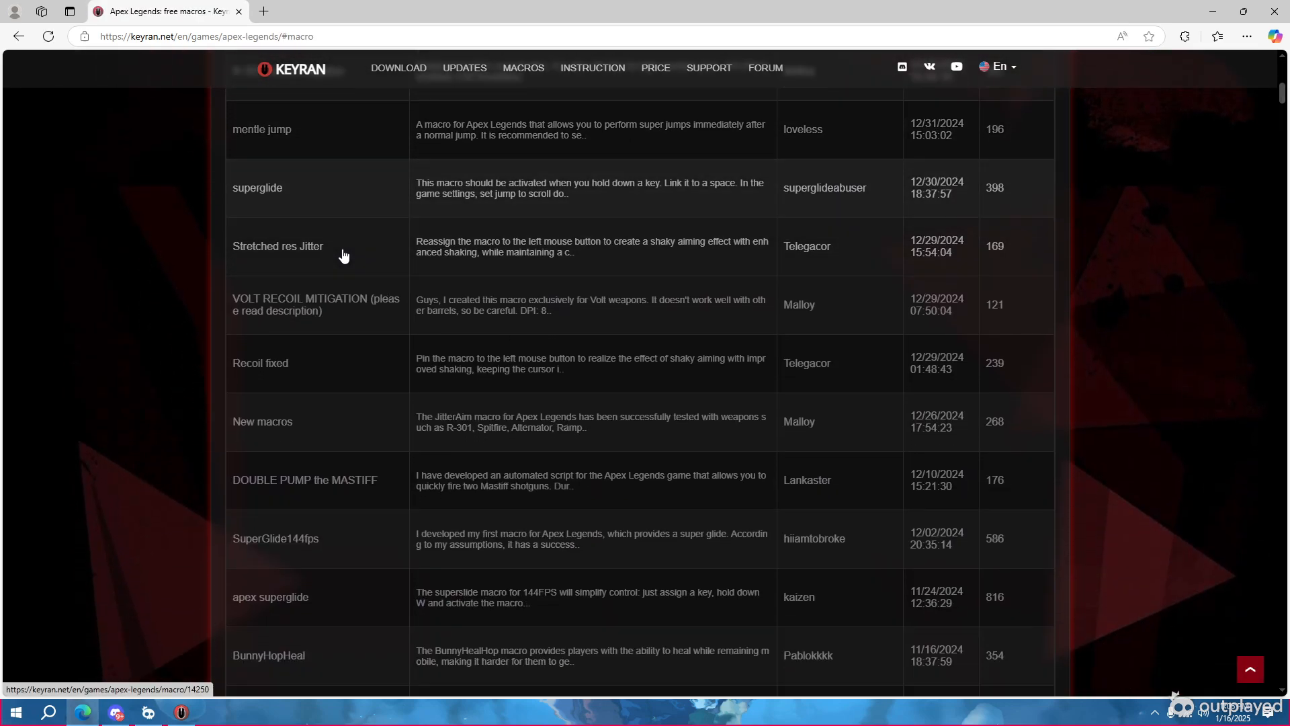
{"action": "scroll", "scroll_direction": "down", "scroll_amount": 3}
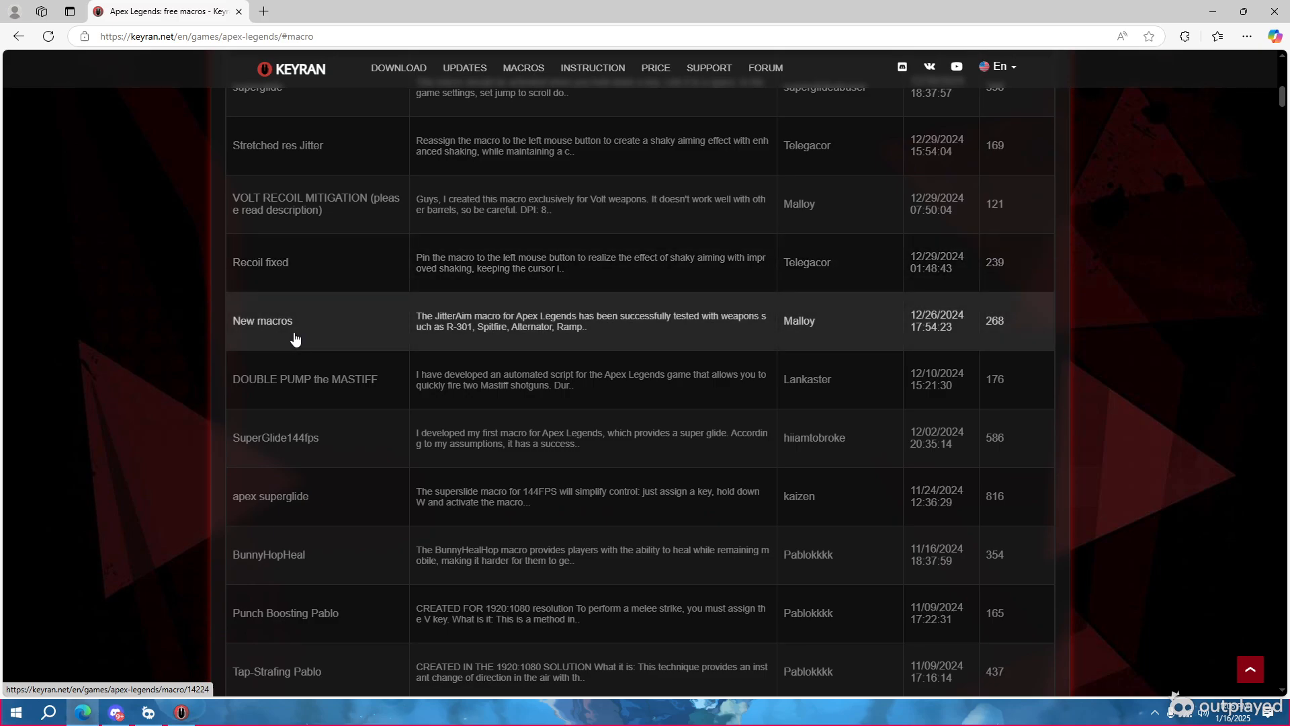
{"action": "scroll", "scroll_direction": "down", "scroll_amount": 3}
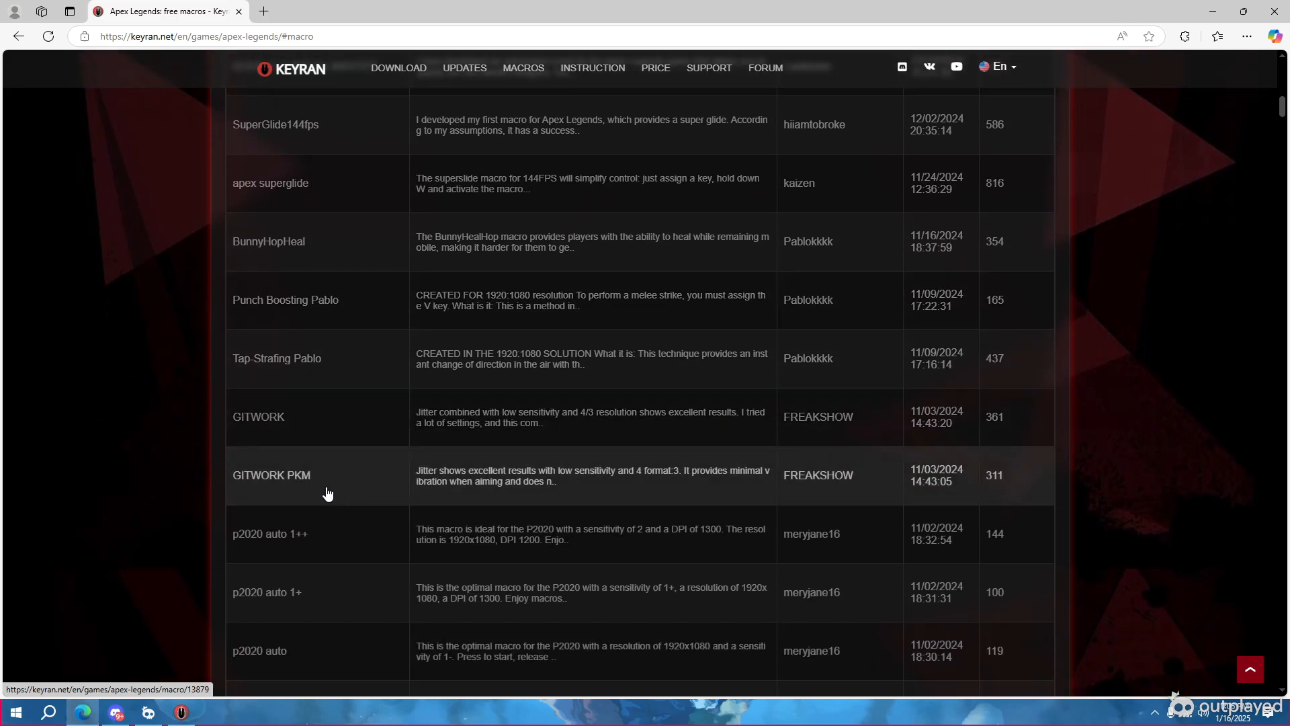
{"action": "scroll", "scroll_direction": "down", "scroll_amount": 3}
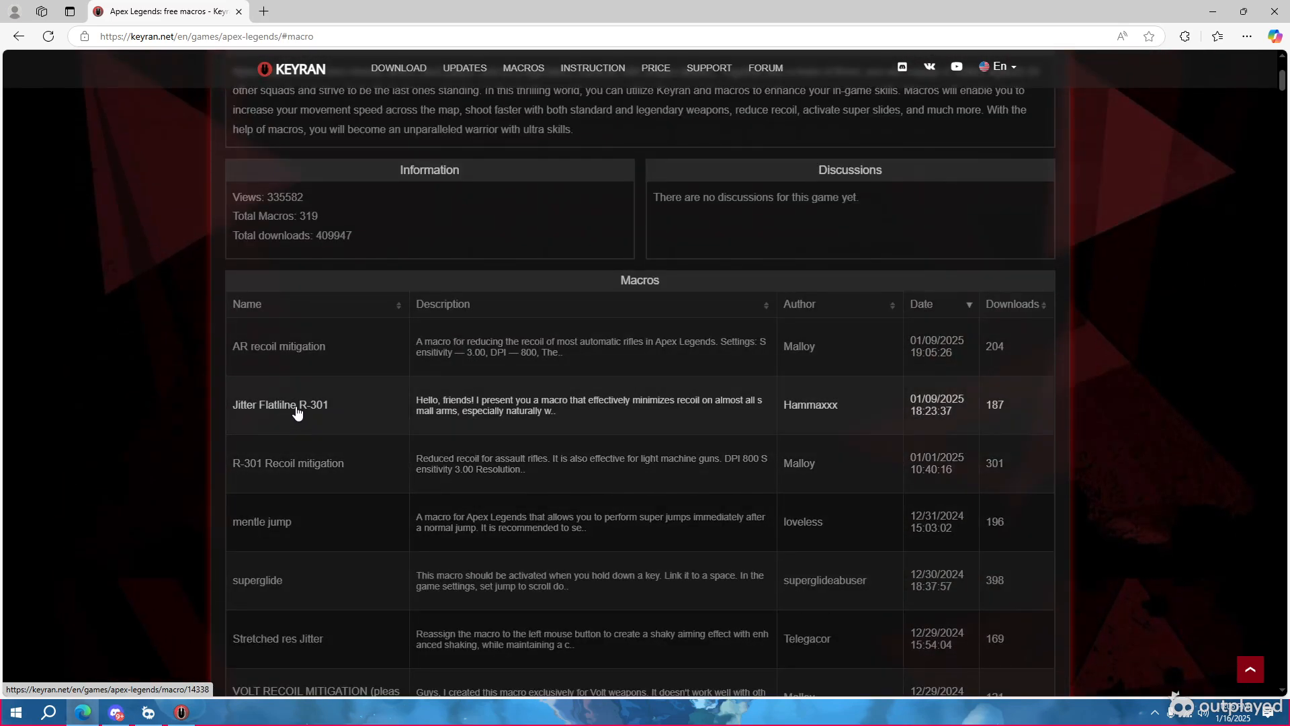
- Get the Jitter Flatliline R301.amc macro from its Keyran macro page
{"action": "left_click", "coordinate": [280, 404]}
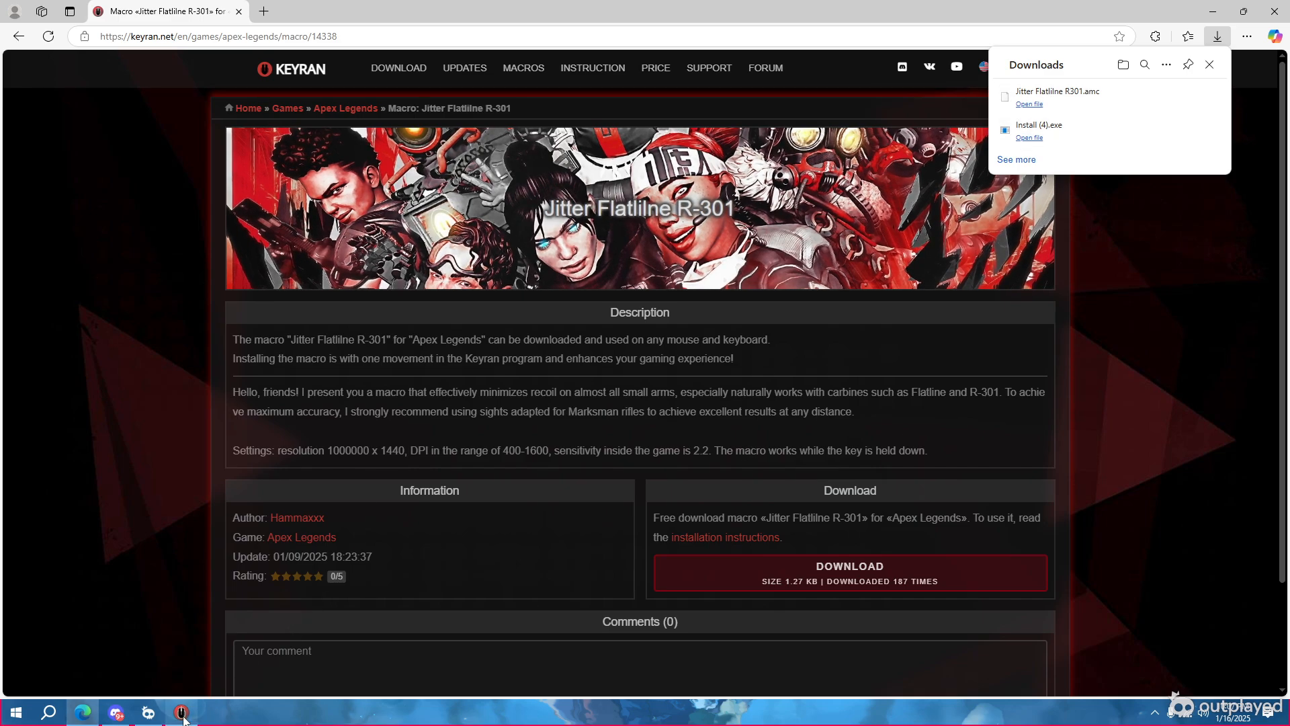
- Import Jitter Flatliline R301.amc from Downloads through Keyran's macro editor and view its file details
{"action": "left_click", "coordinate": [180, 713]}
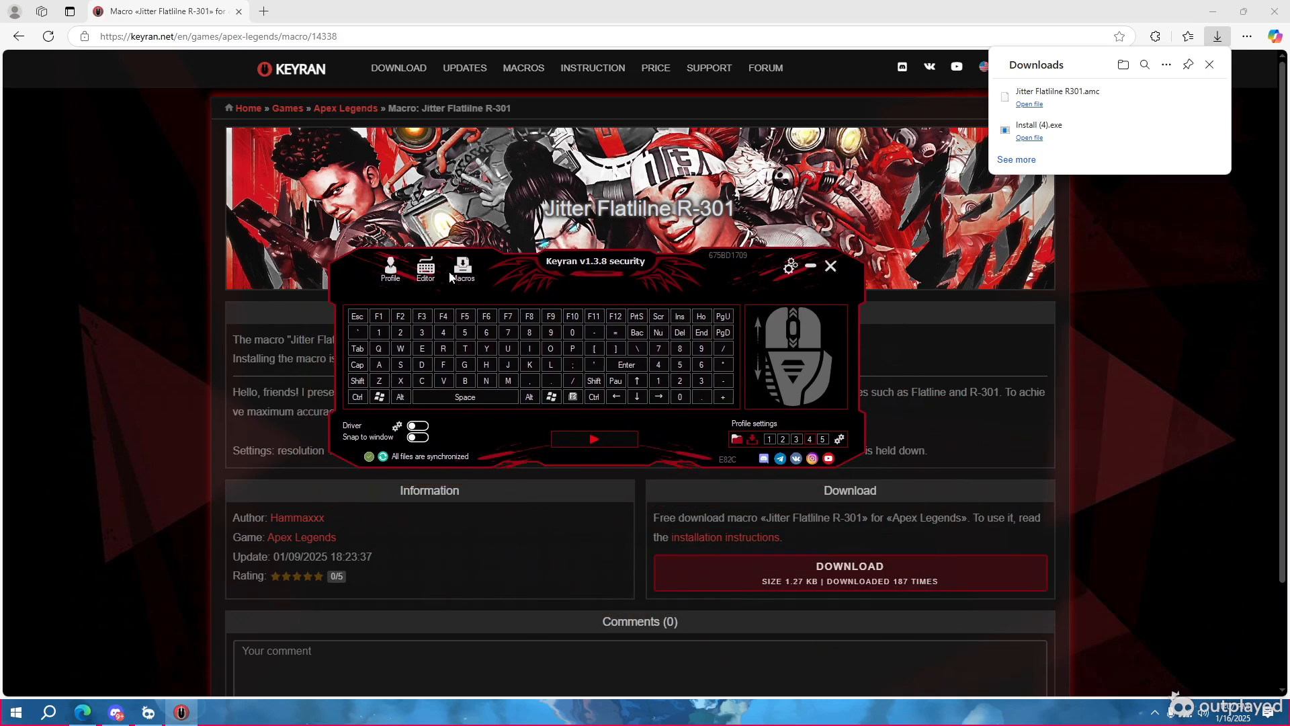
{"action": "mouse_move", "coordinate": [417, 280]}
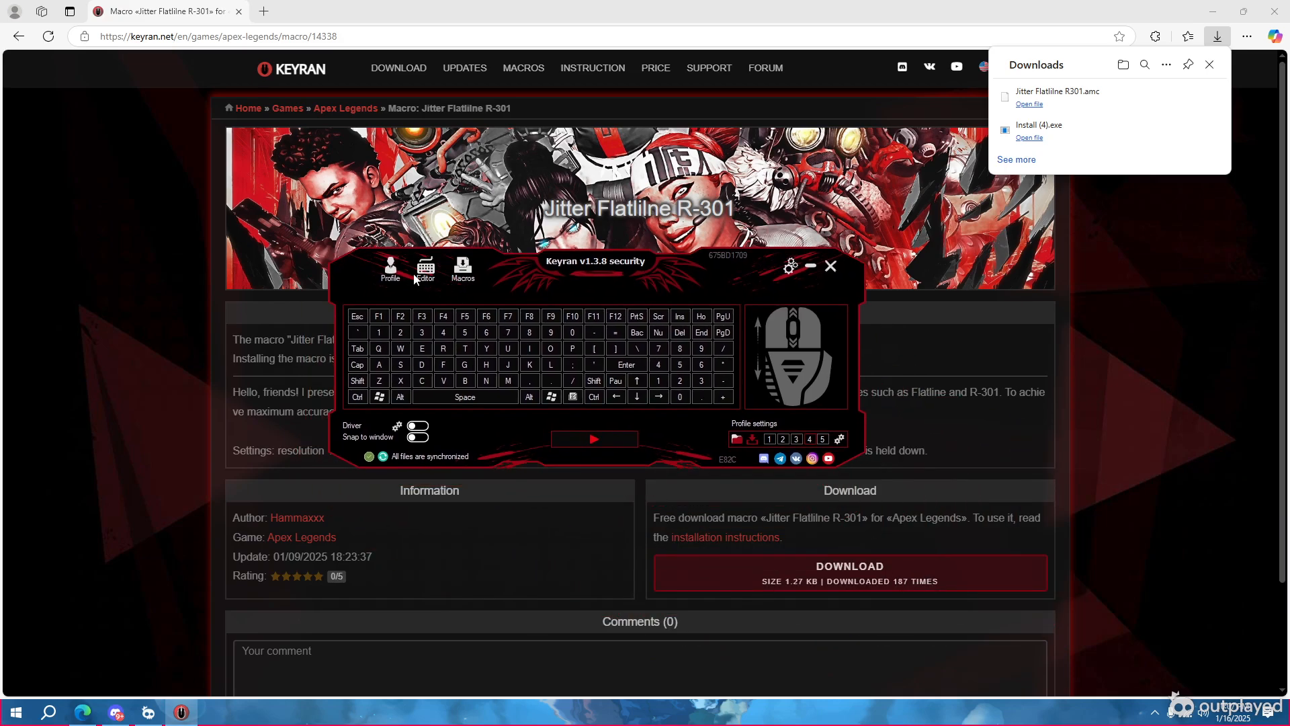
{"action": "left_click", "coordinate": [425, 269]}
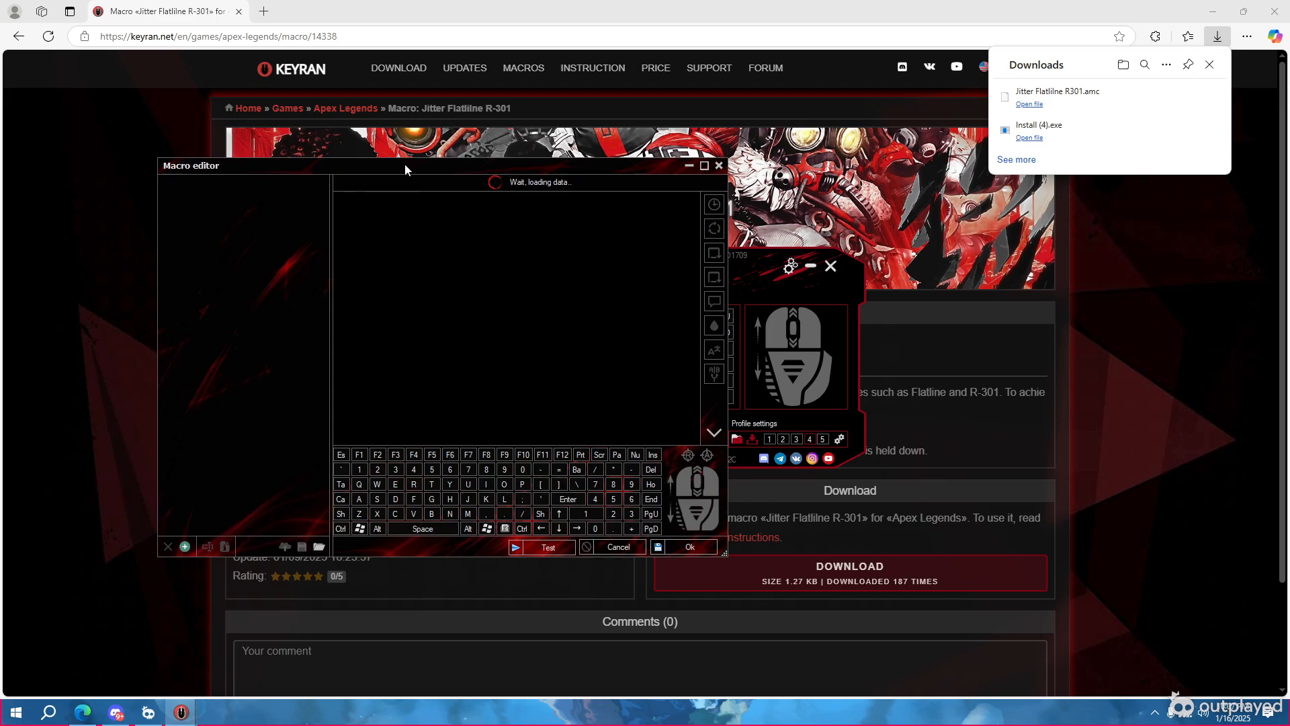
{"action": "left_click_drag", "start_coordinate": [403, 165], "coordinate": [531, 177]}
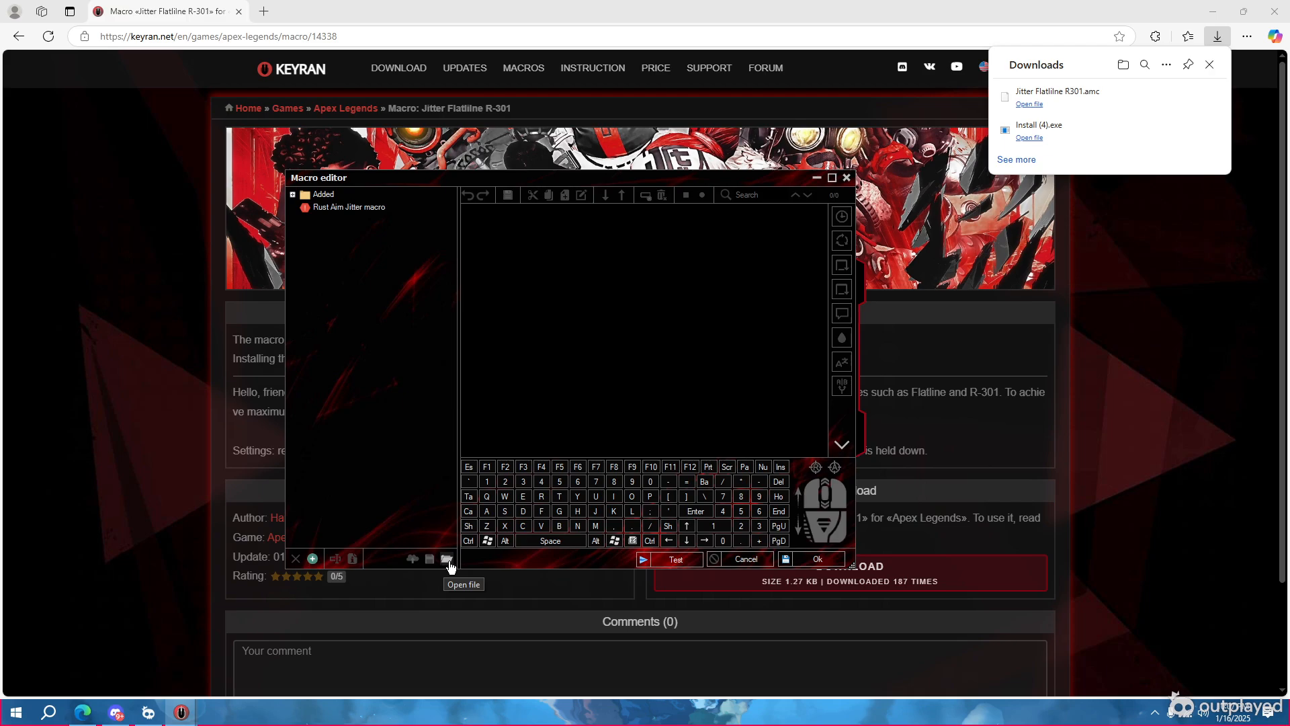
{"action": "left_click", "coordinate": [446, 558]}
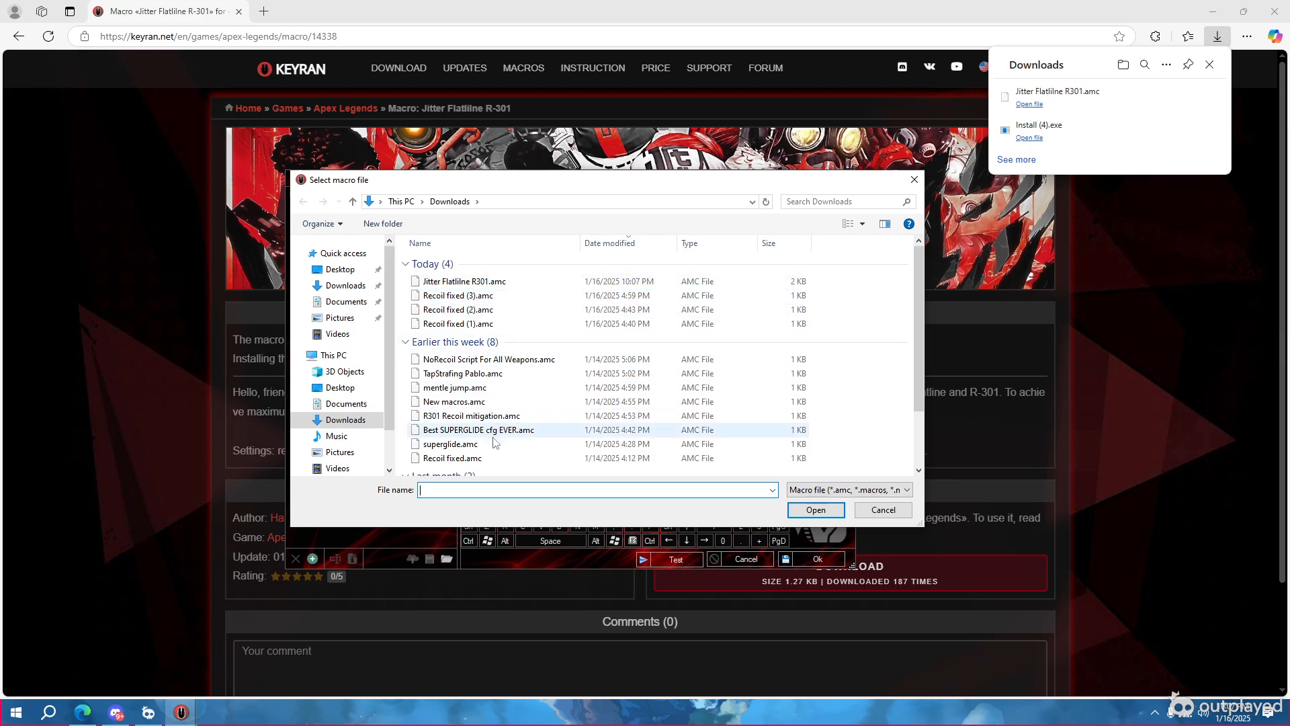
{"action": "left_click", "coordinate": [464, 281]}
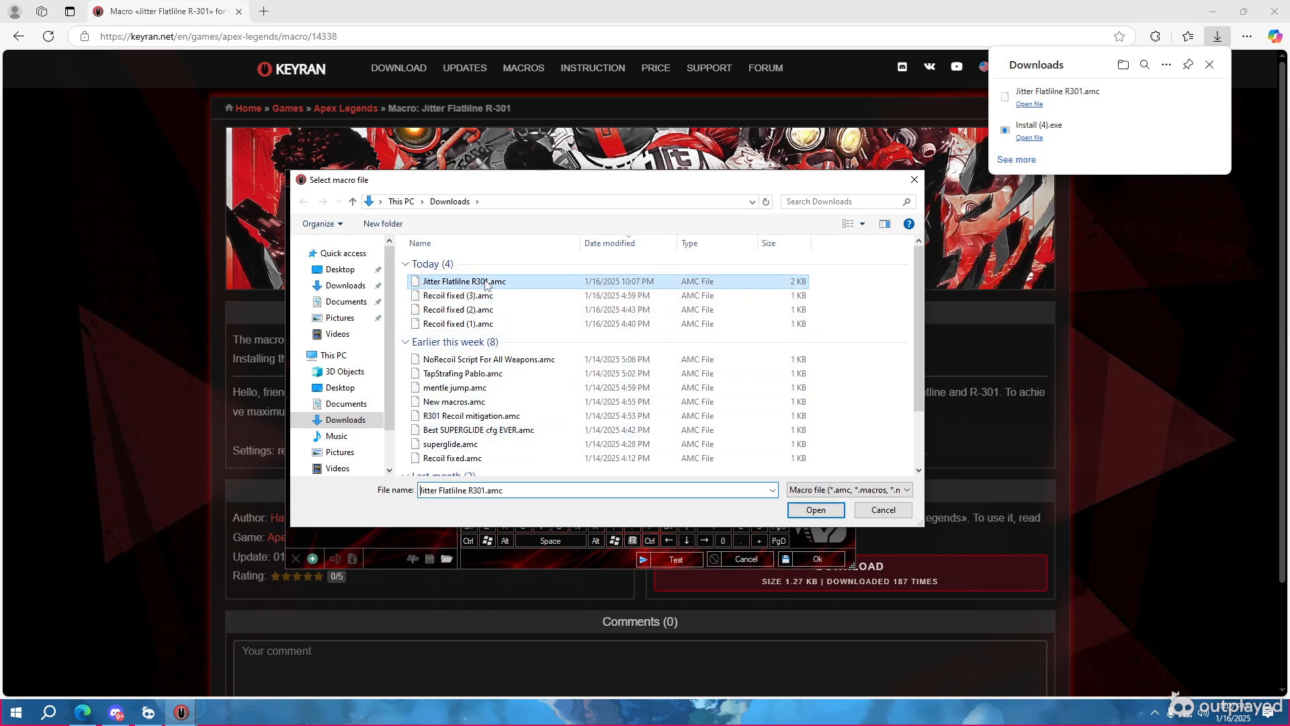
{"action": "left_click", "coordinate": [816, 510]}
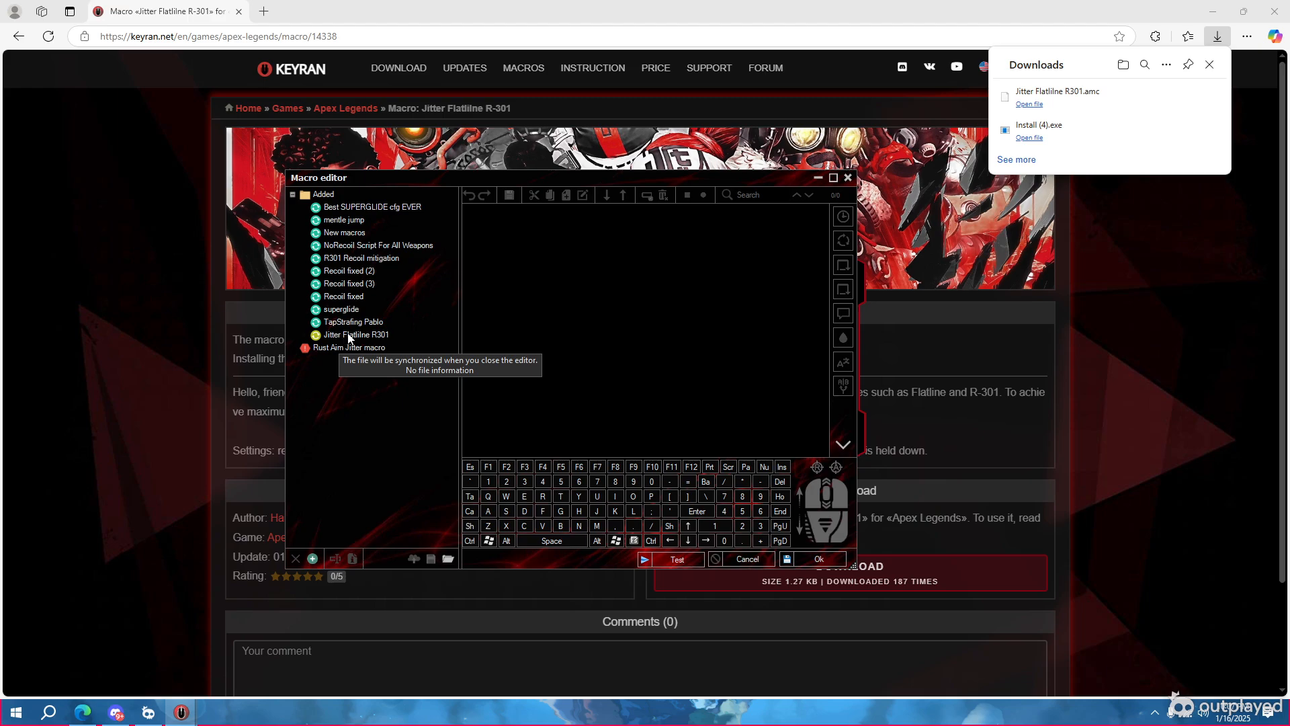
{"action": "left_click", "coordinate": [357, 335]}
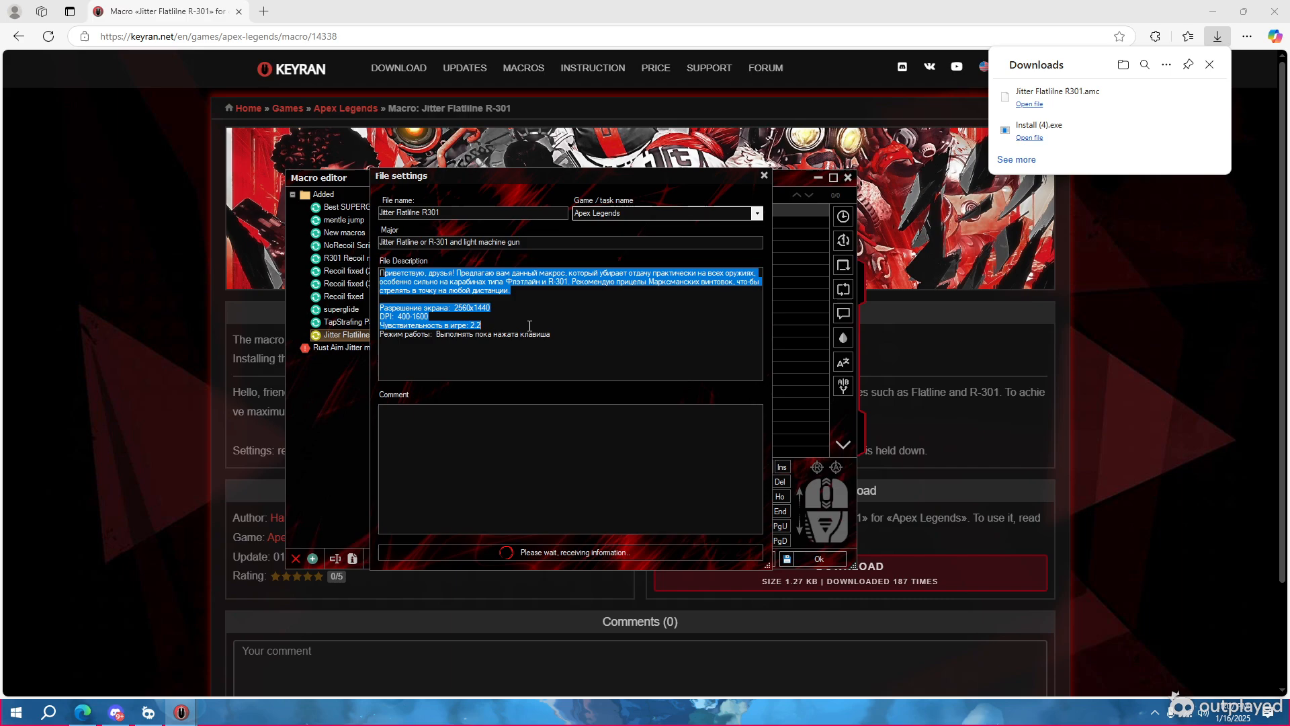
- Close the Jitter Flatliline R301 file settings, returning toward Keyran's main window
{"action": "left_click", "coordinate": [552, 334]}
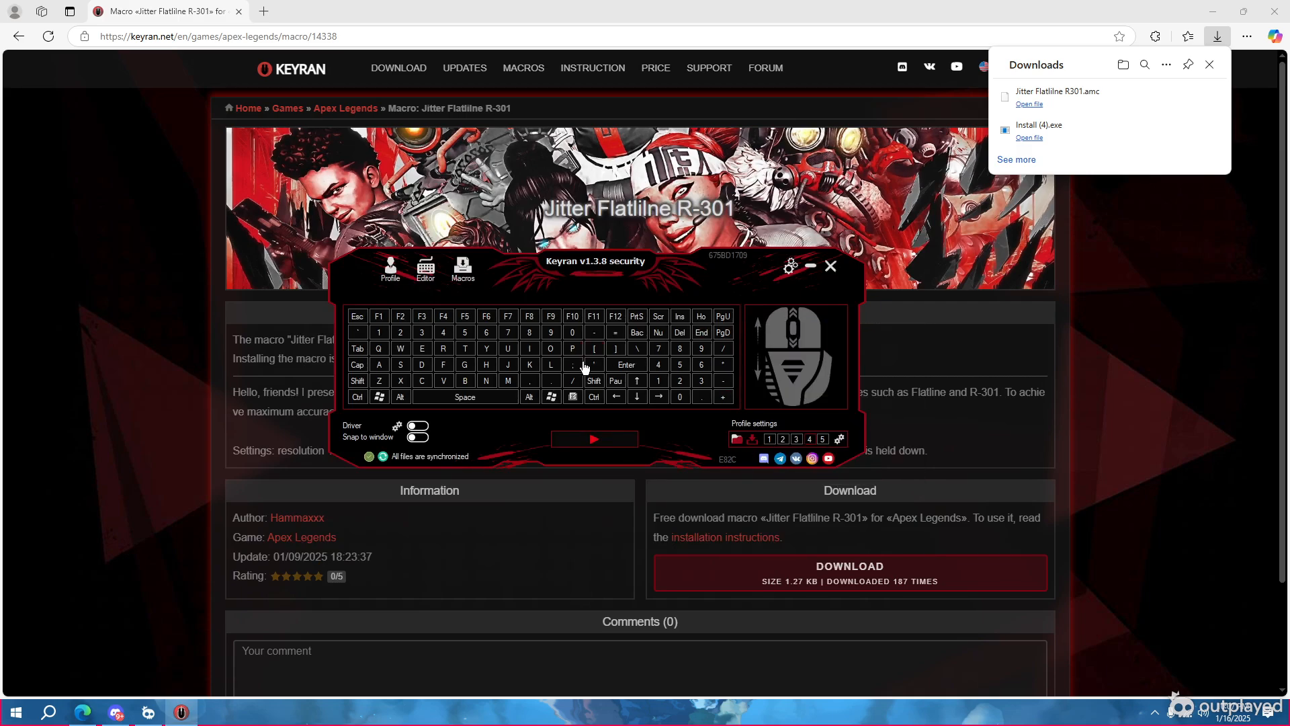
- Bring up the mouse-button assignment menu on Keyran's mouse image
{"action": "right_click", "coordinate": [400, 348]}
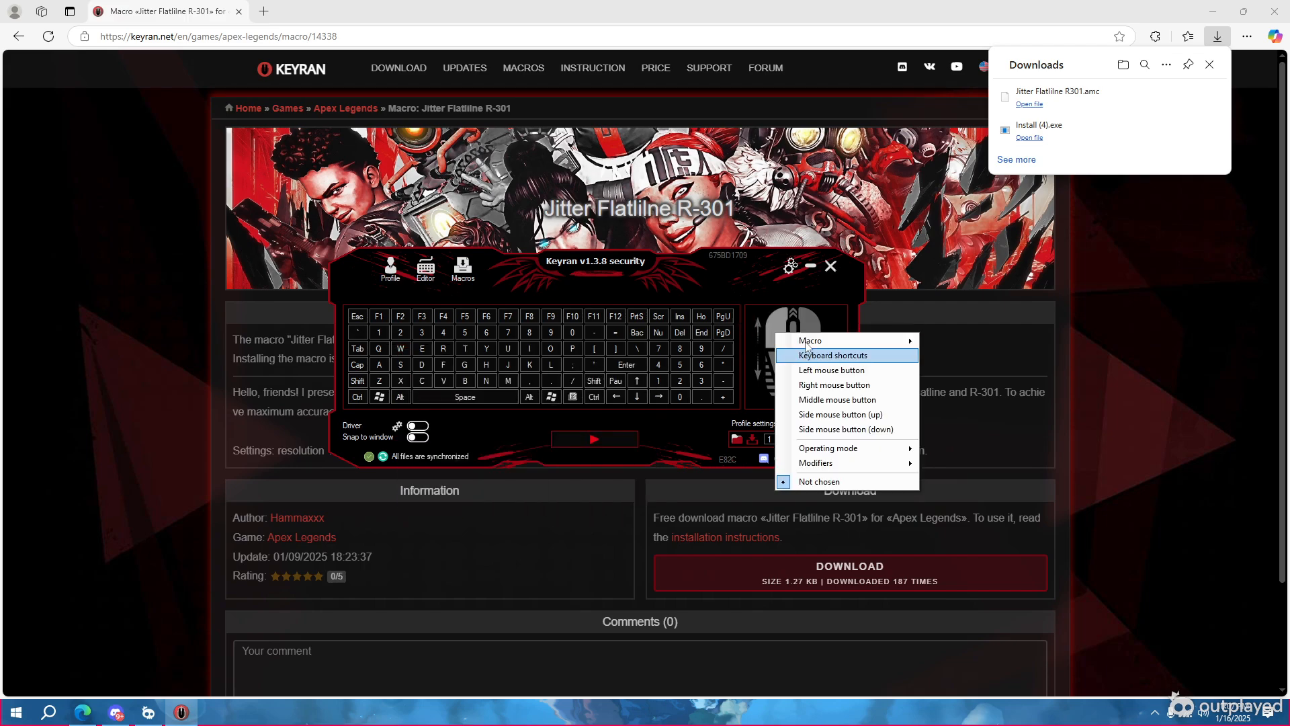
{"action": "mouse_move", "coordinate": [810, 340]}
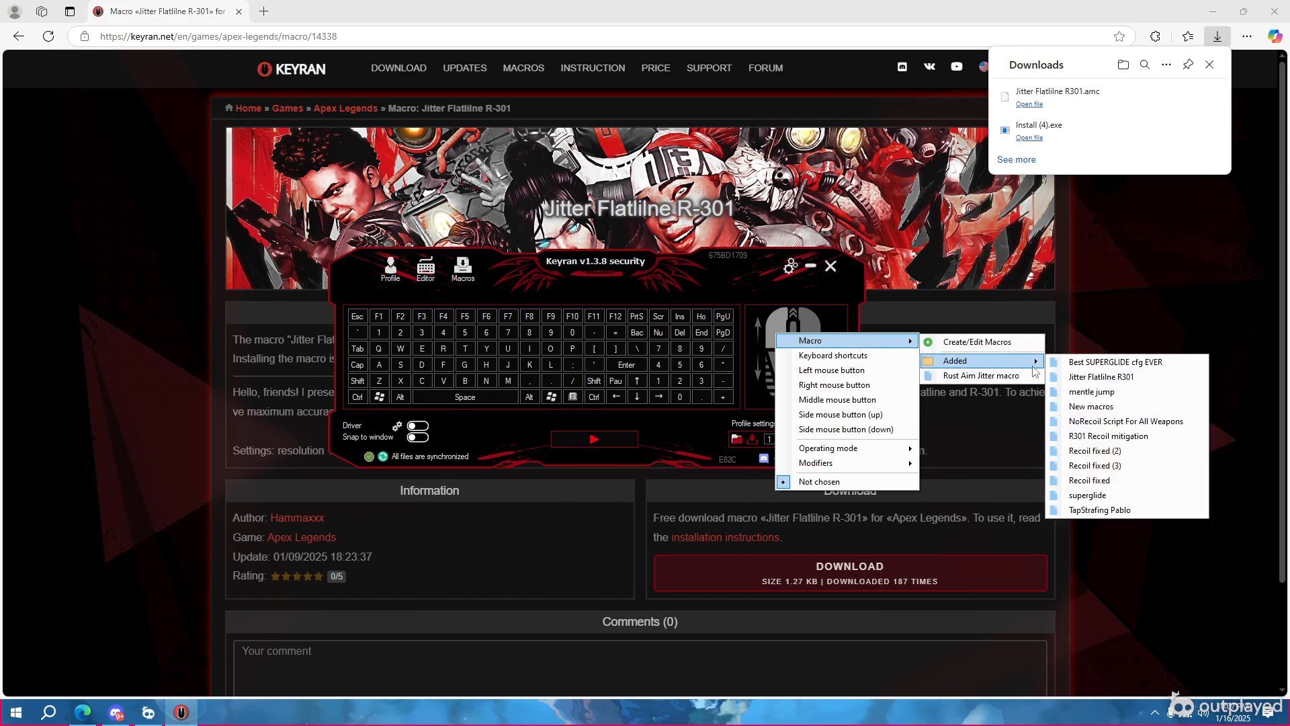
{"action": "mouse_move", "coordinate": [1092, 391]}
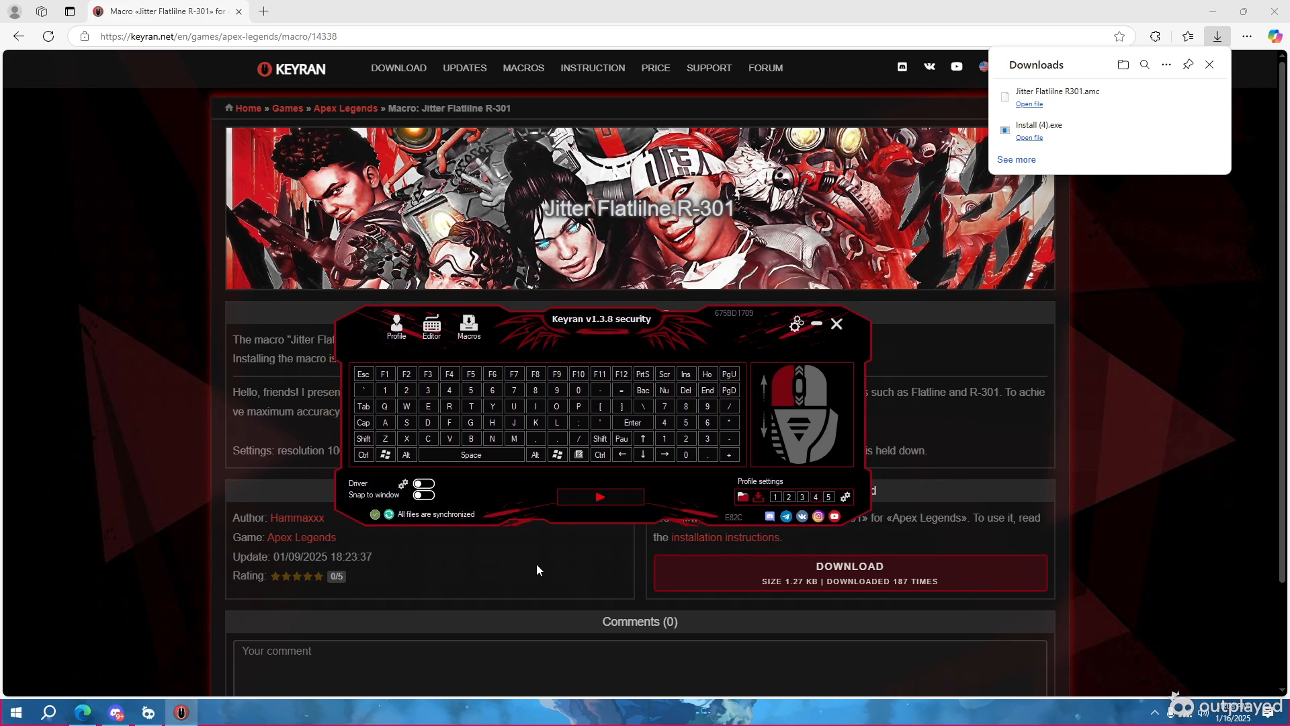
{"action": "mouse_move", "coordinate": [845, 499]}
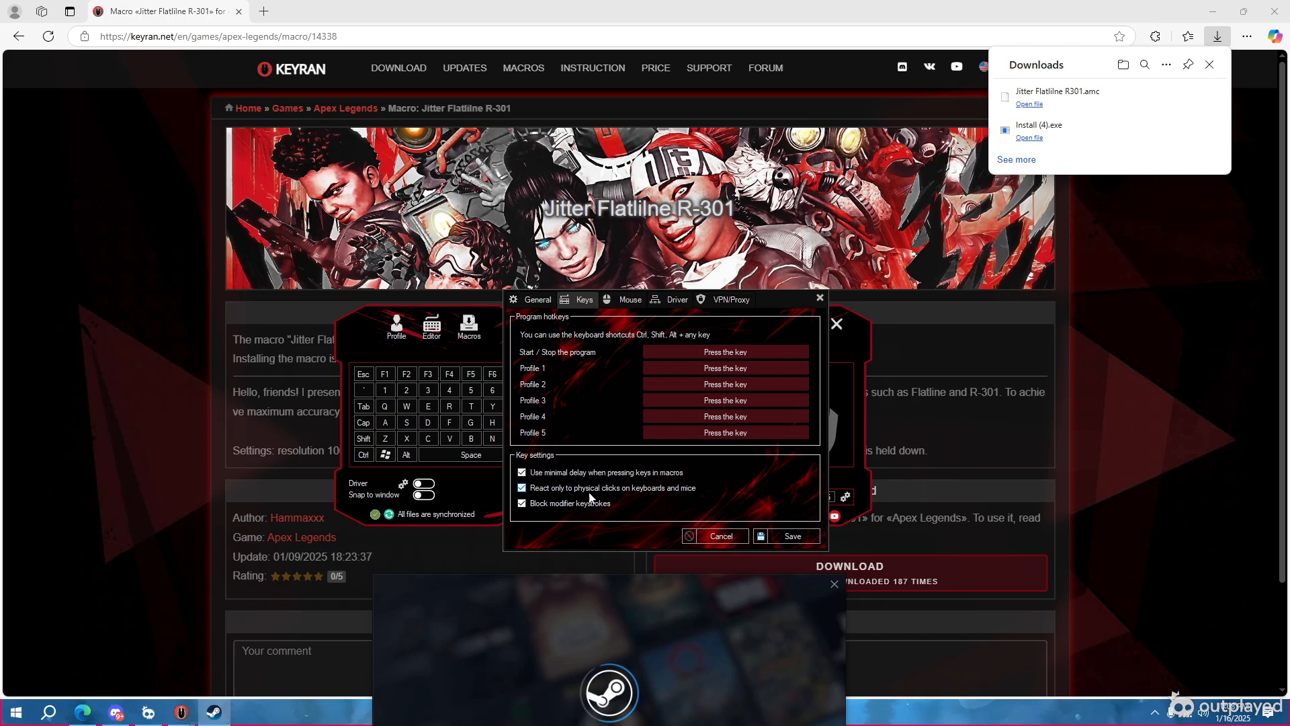
- Review Keyran's Mouse and Driver settings, ending back on Mouse settings
{"action": "left_click", "coordinate": [630, 299]}
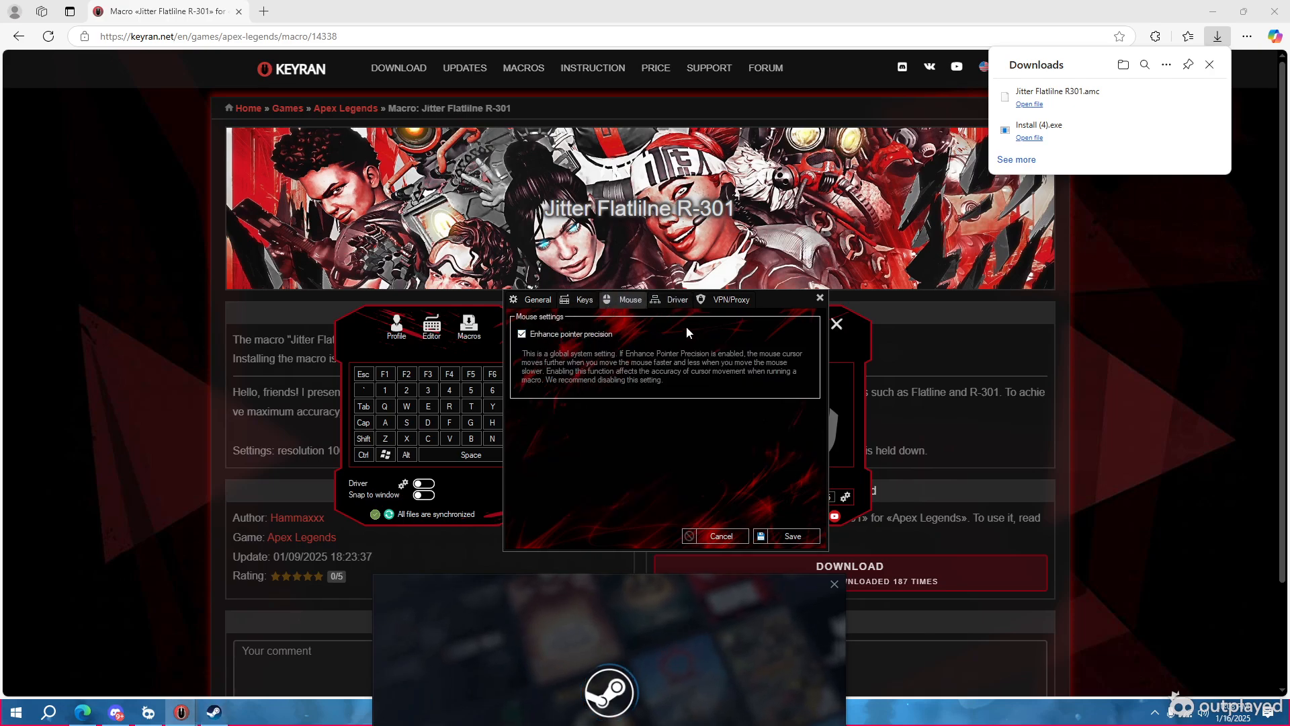
{"action": "left_click", "coordinate": [678, 299]}
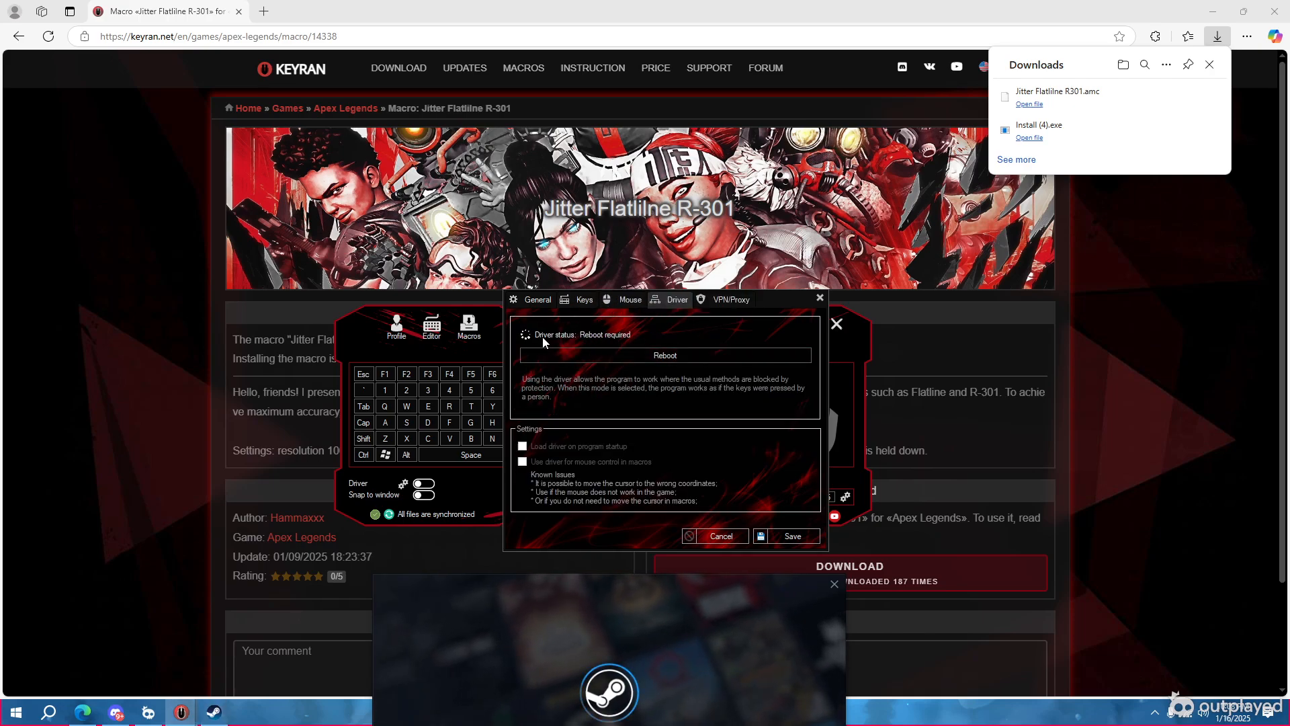
{"action": "mouse_move", "coordinate": [598, 365]}
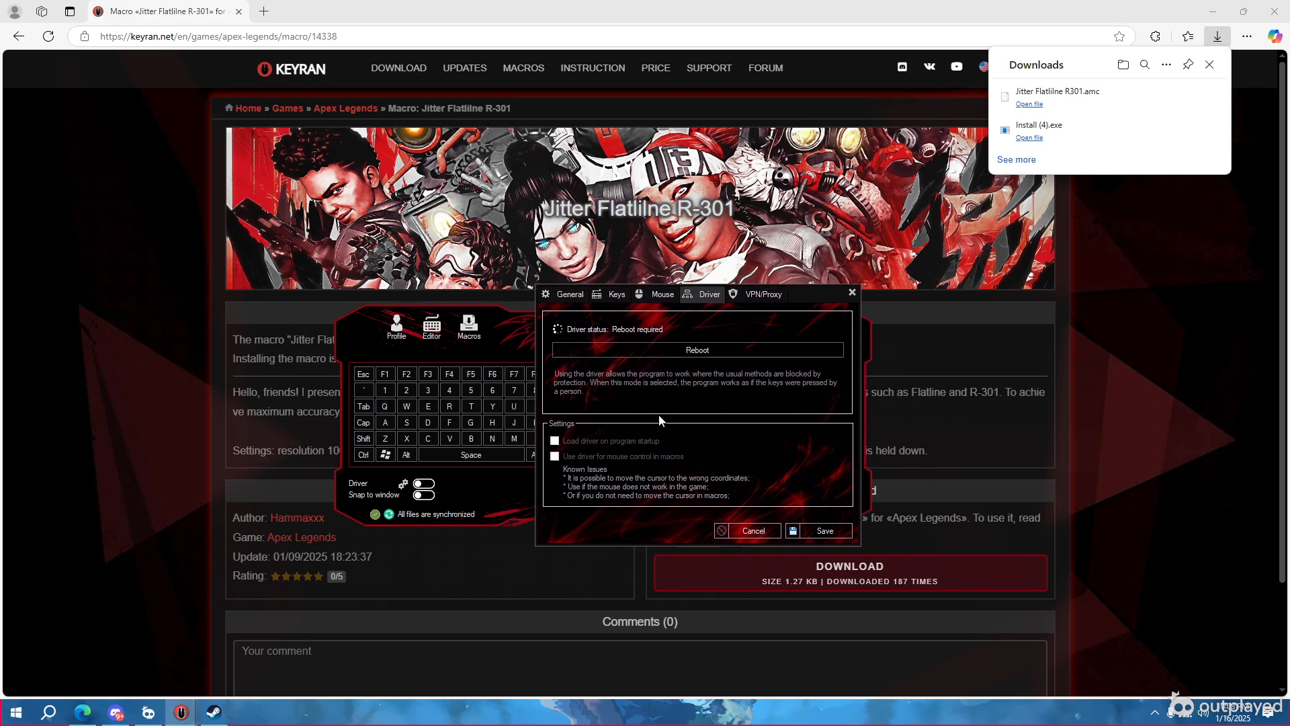
{"action": "mouse_move", "coordinate": [735, 313]}
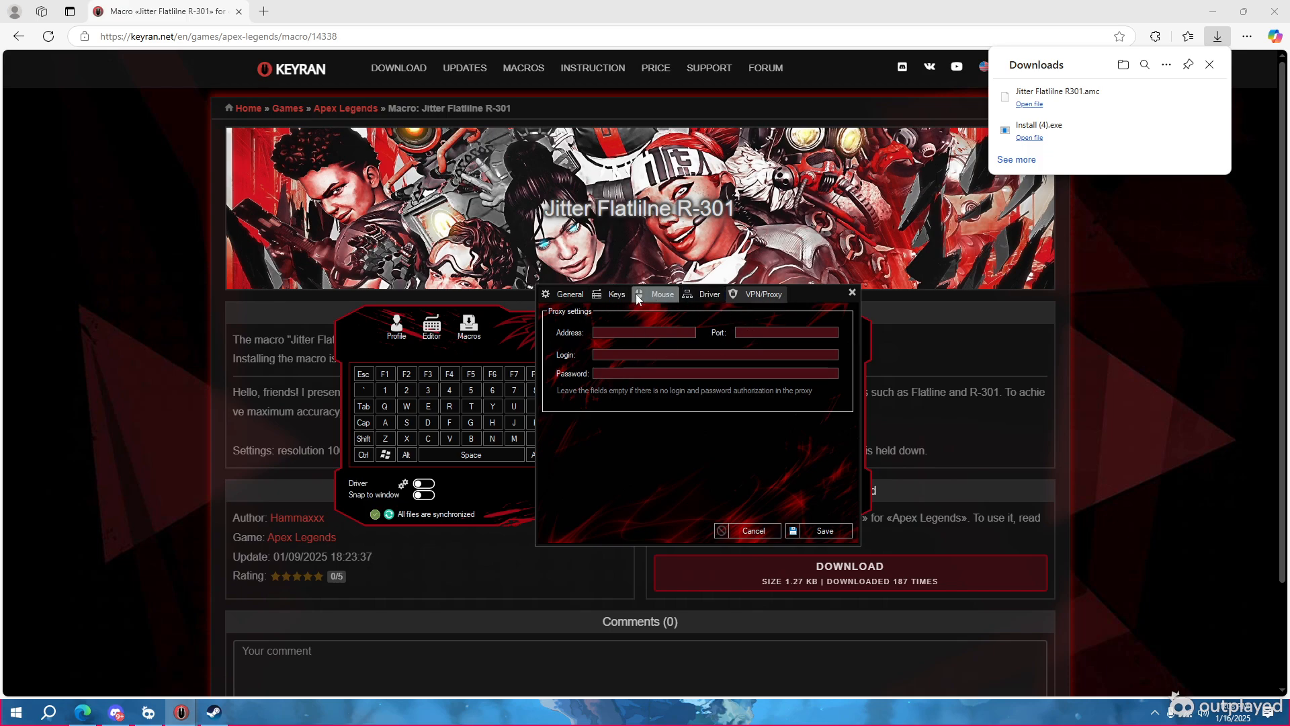
{"action": "left_click", "coordinate": [570, 294]}
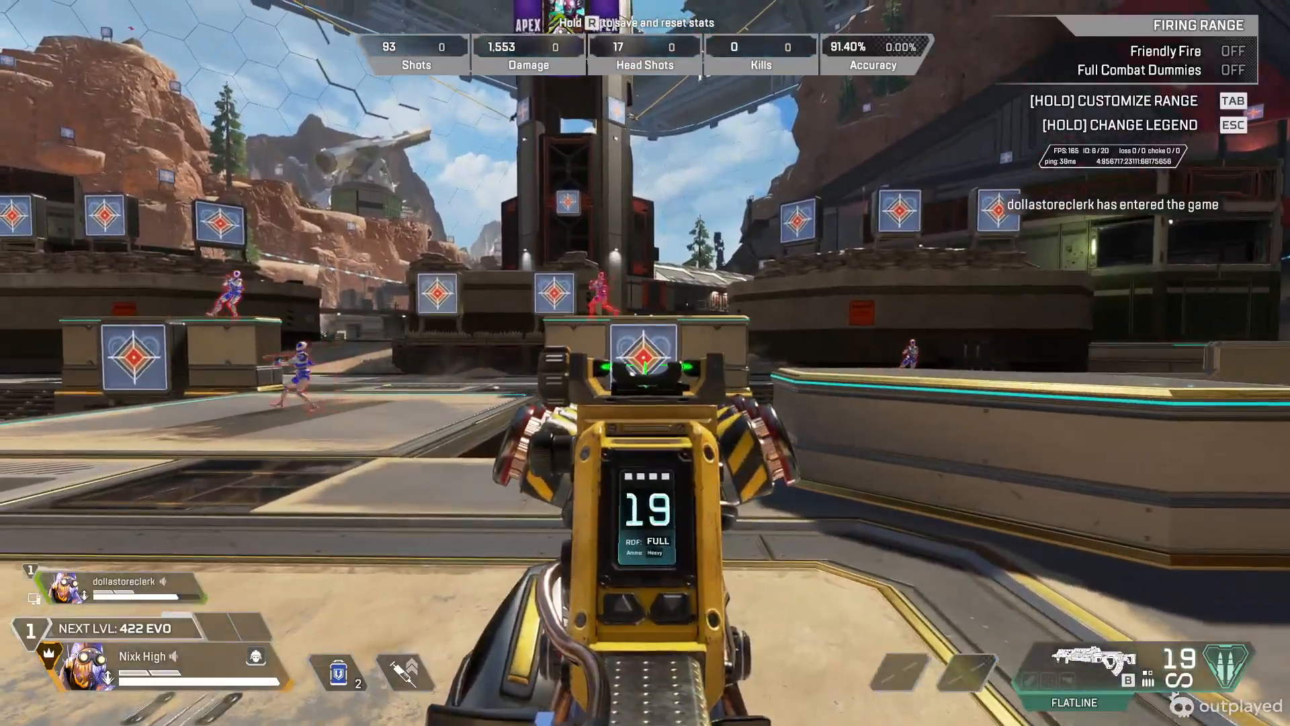
- Spray a full Flatline magazine at the target, reaching 112 shots and about 93% accuracy
{"action": "left_click", "coordinate": [645, 363]}
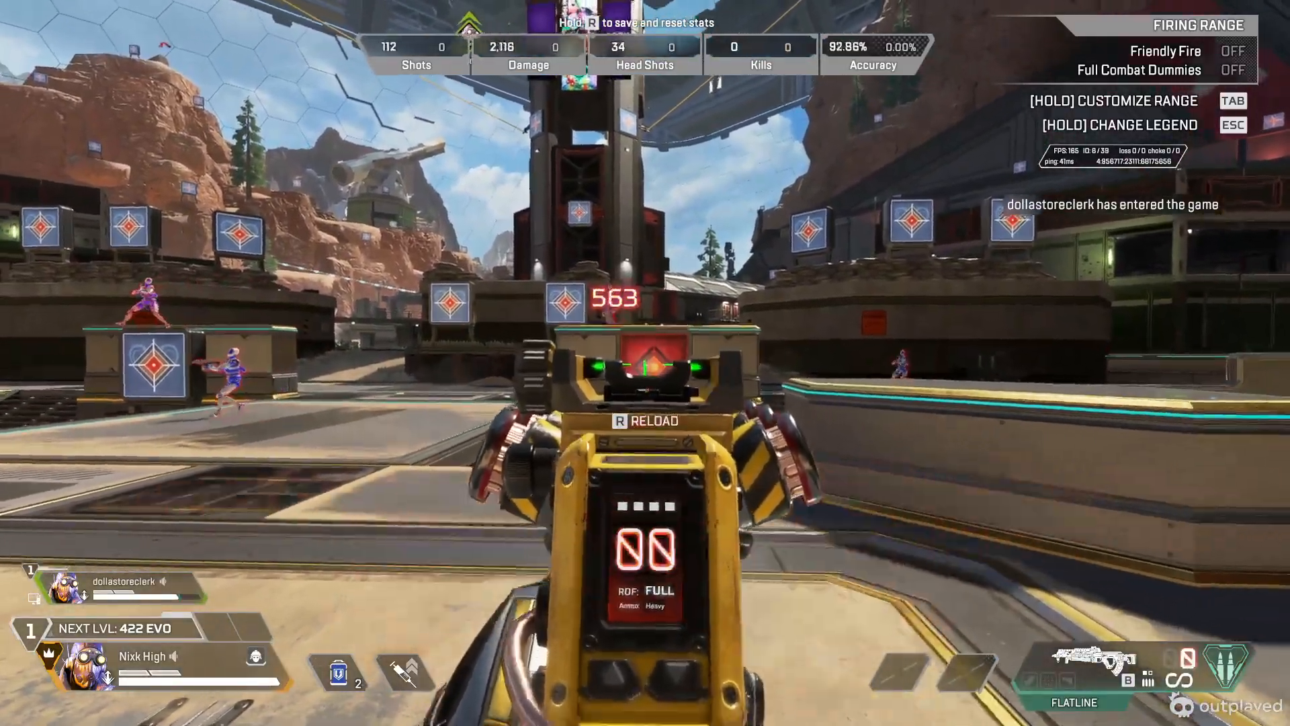